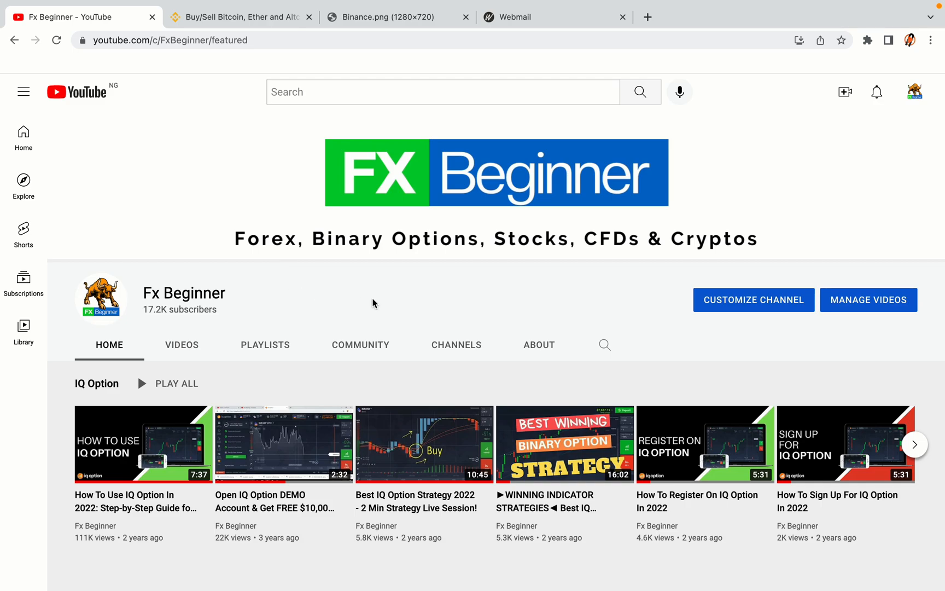
pyautogui.moveTo(605, 279)
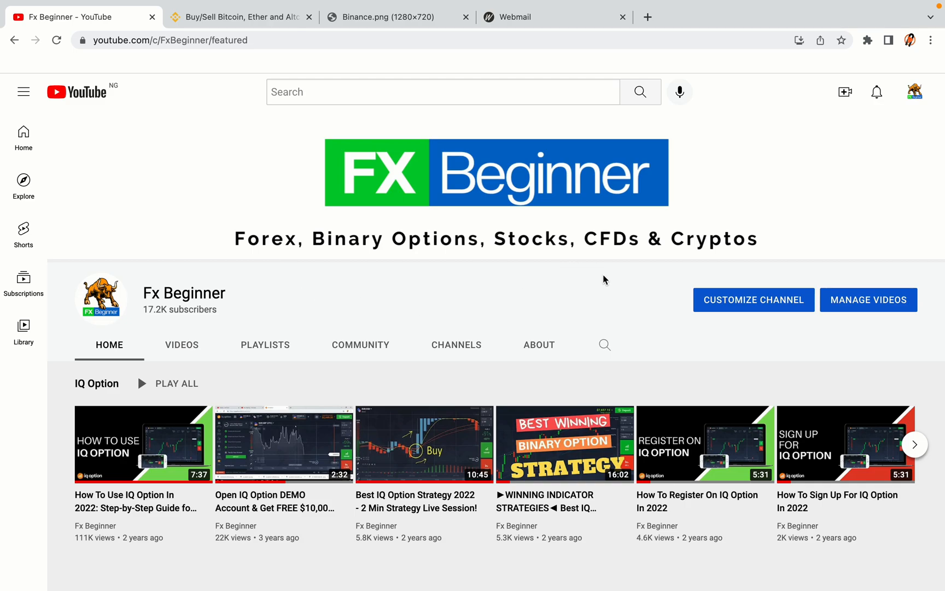
# - Switch to the Binance tab and browse its homepage sections, then return to the top
pyautogui.click(240, 16)
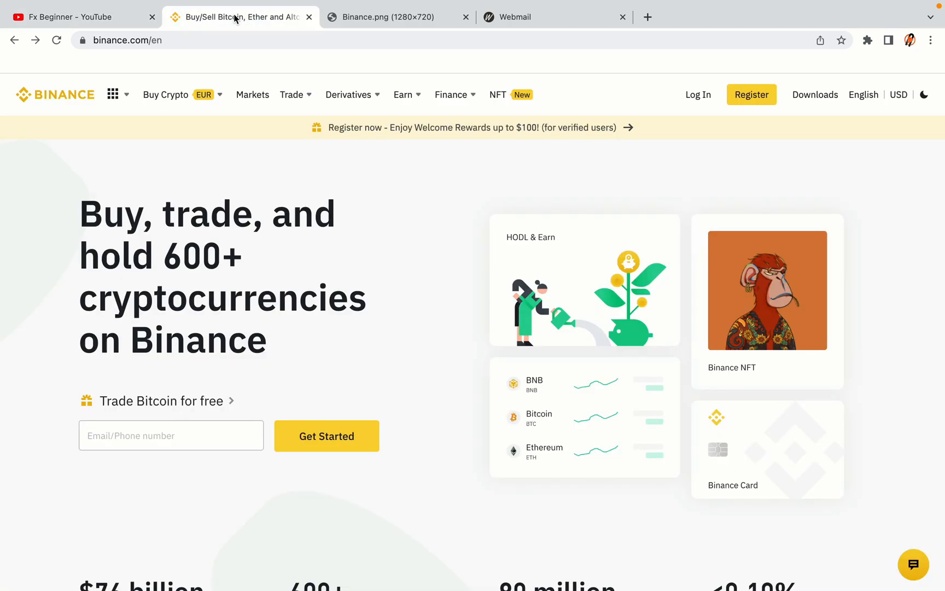
pyautogui.moveTo(64, 228)
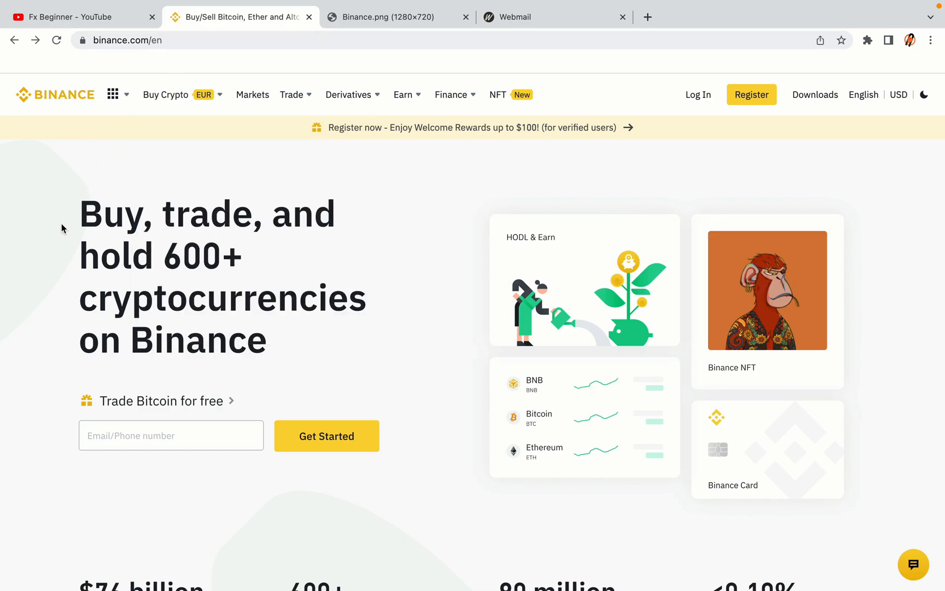
pyautogui.moveTo(454, 289)
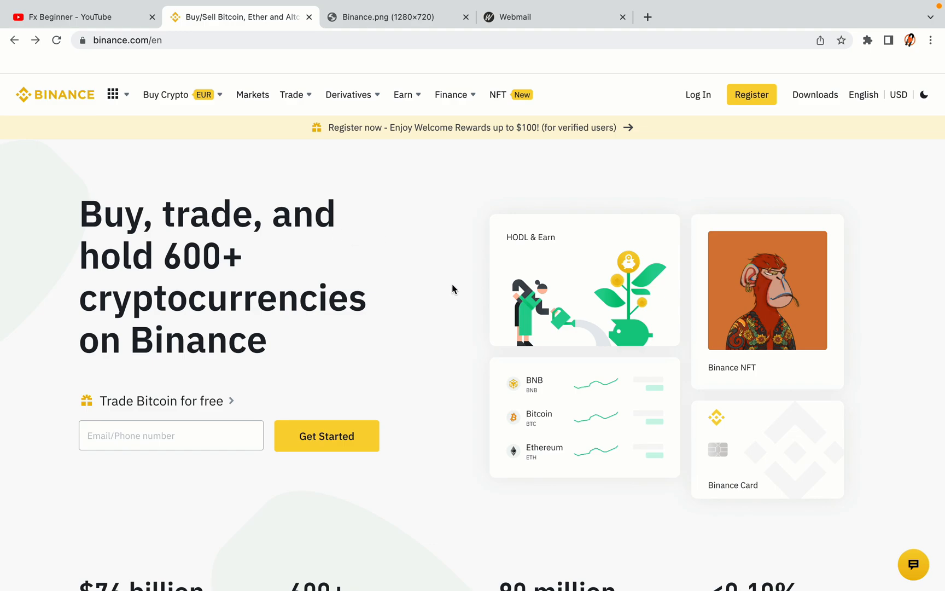
pyautogui.scroll(-3)
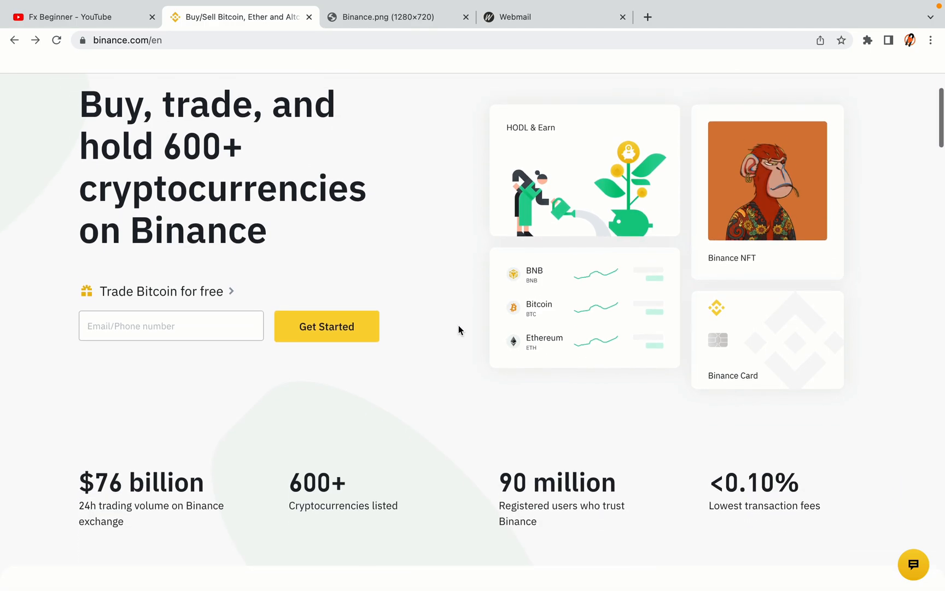
pyautogui.scroll(-3)
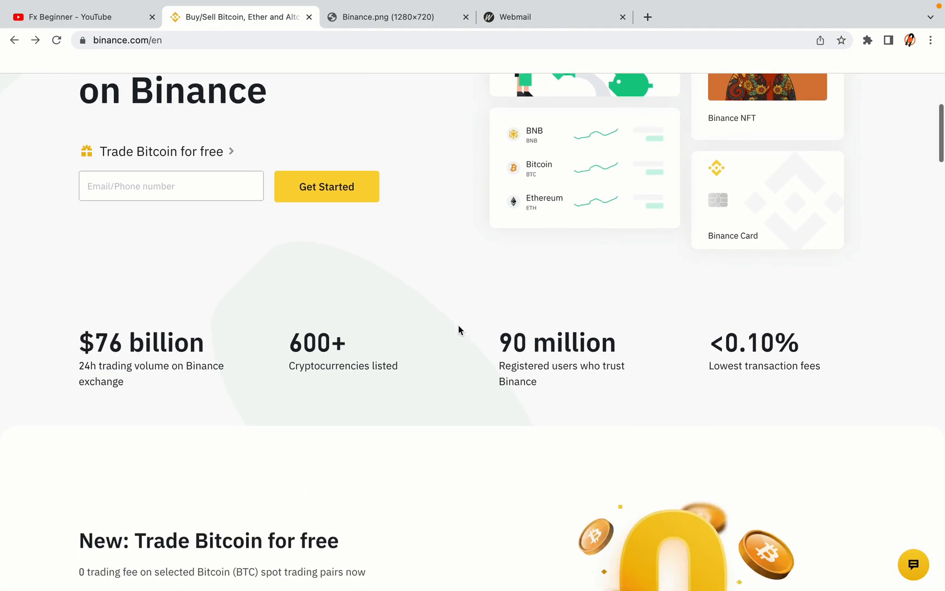
pyautogui.scroll(-3)
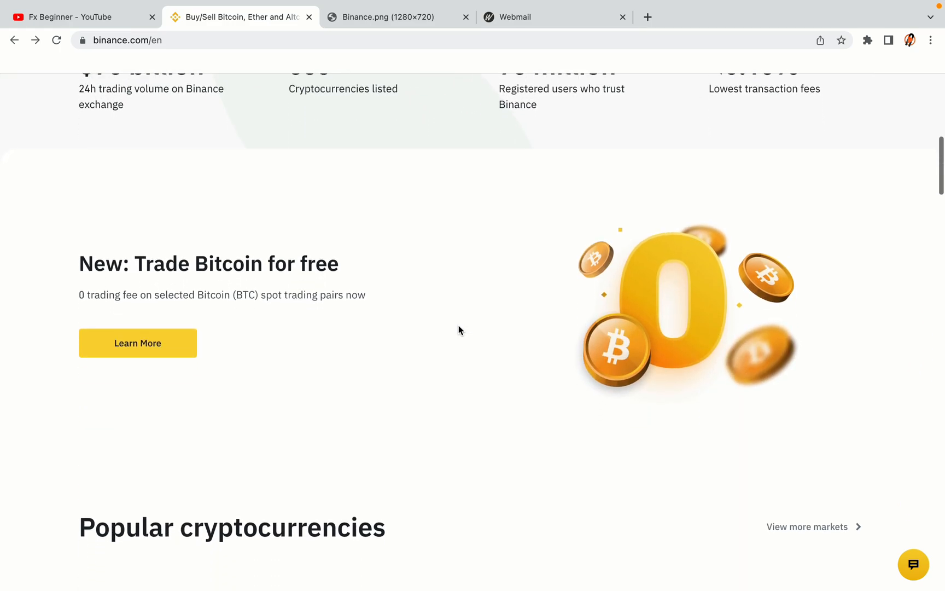
pyautogui.scroll(3)
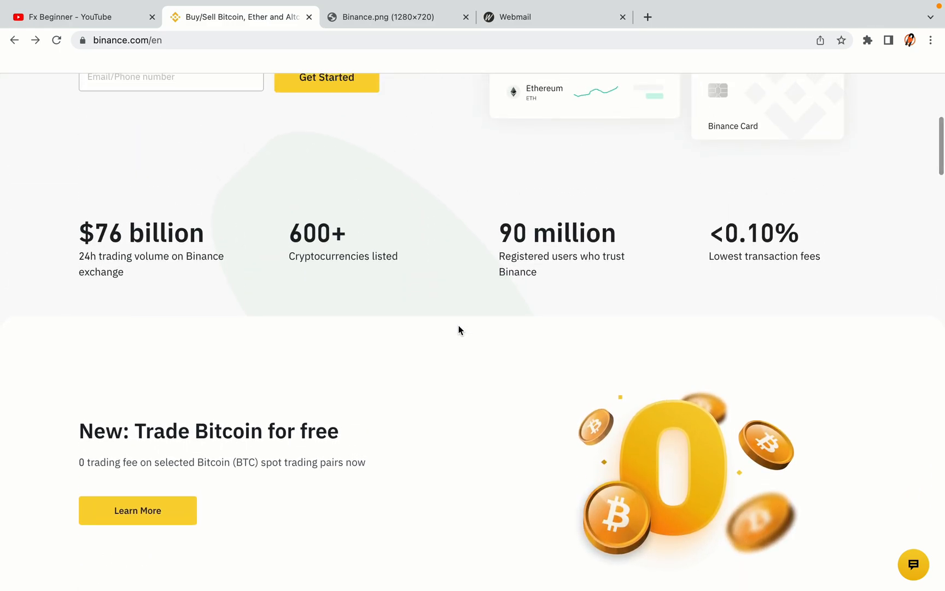
pyautogui.scroll(-3)
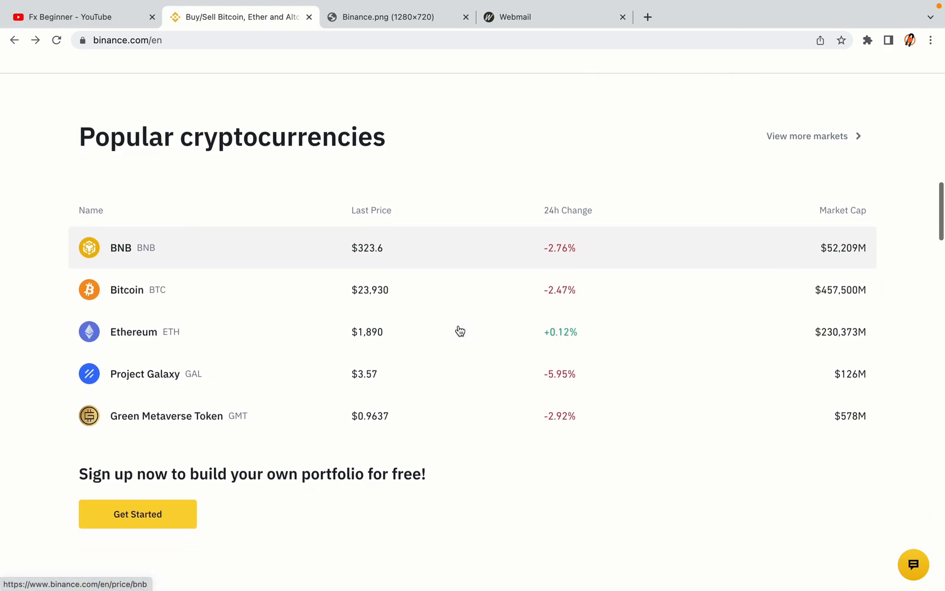
pyautogui.scroll(-3)
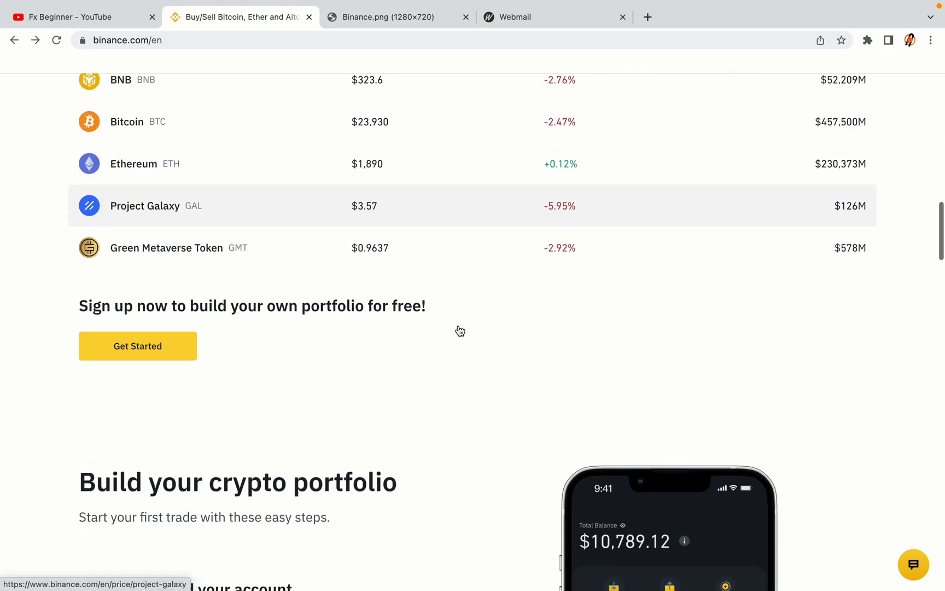
pyautogui.scroll(-3)
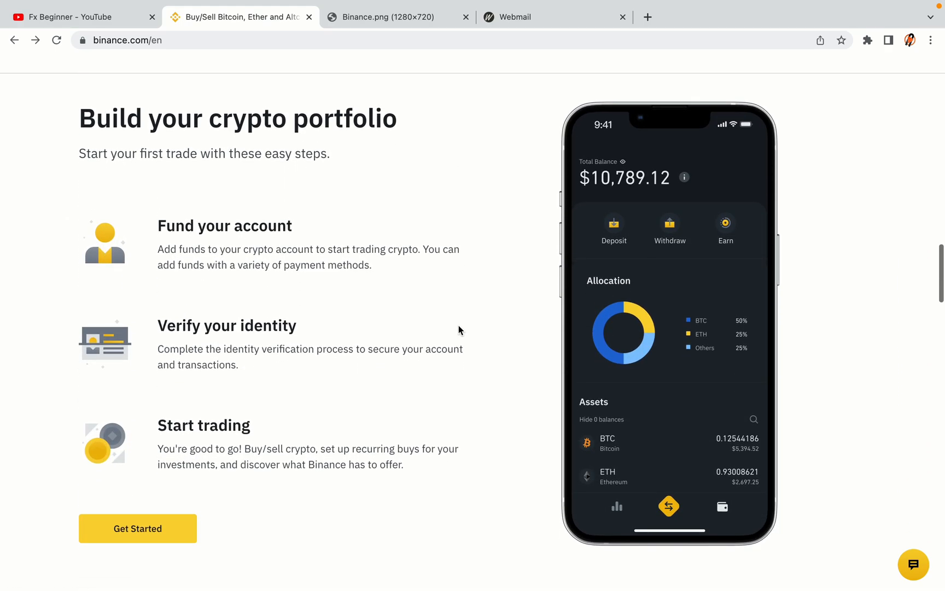
pyautogui.scroll(-3)
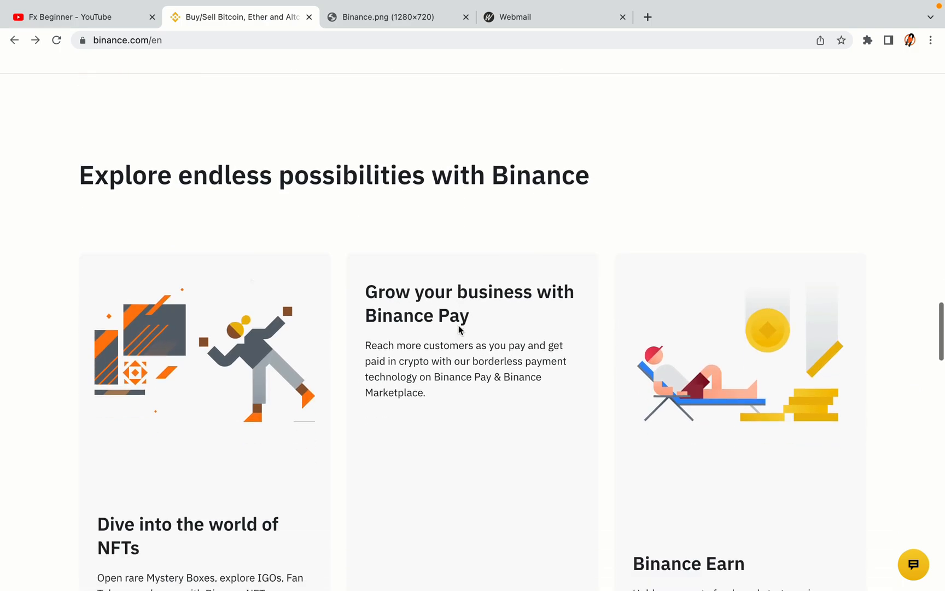
pyautogui.scroll(-3)
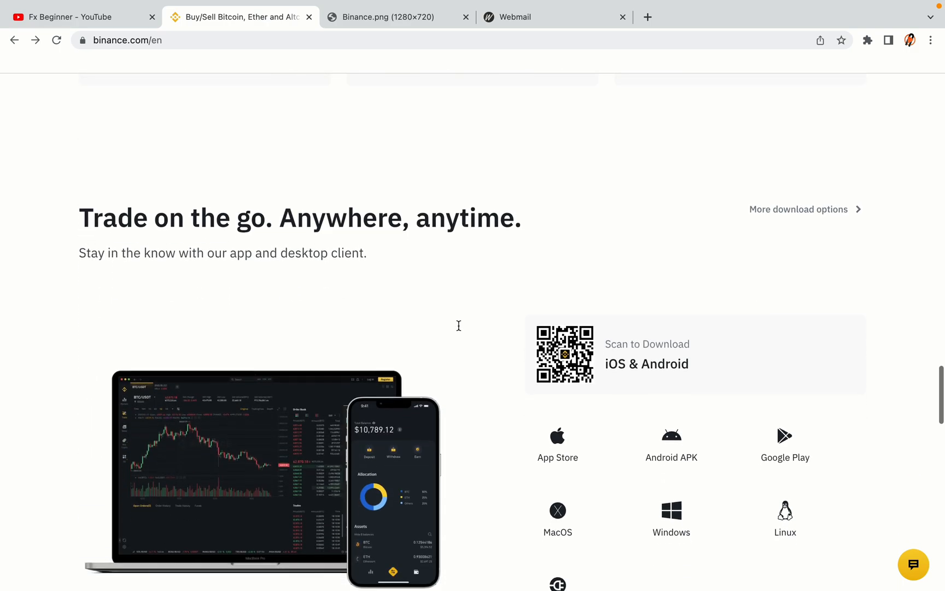
pyautogui.scroll(-3)
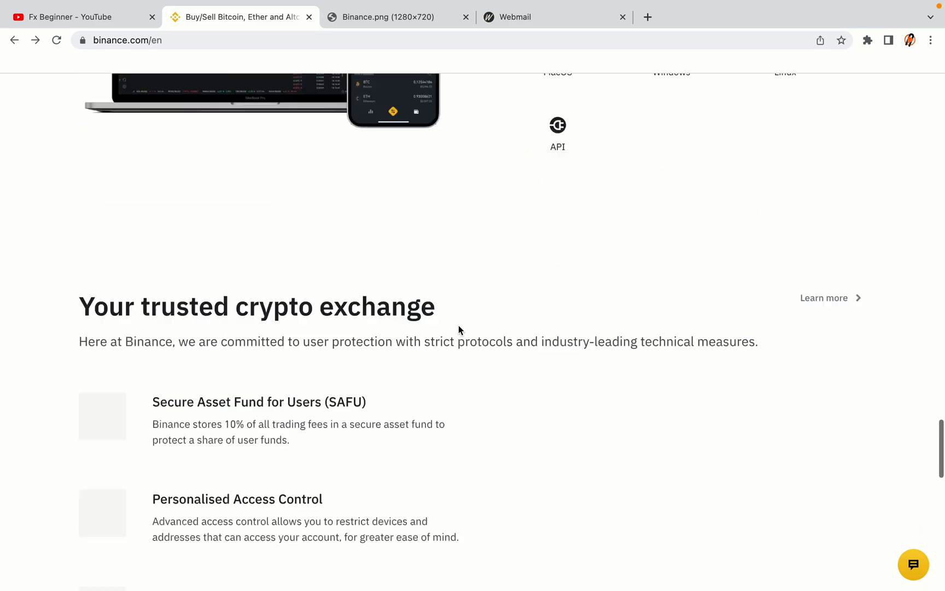
pyautogui.scroll(-3)
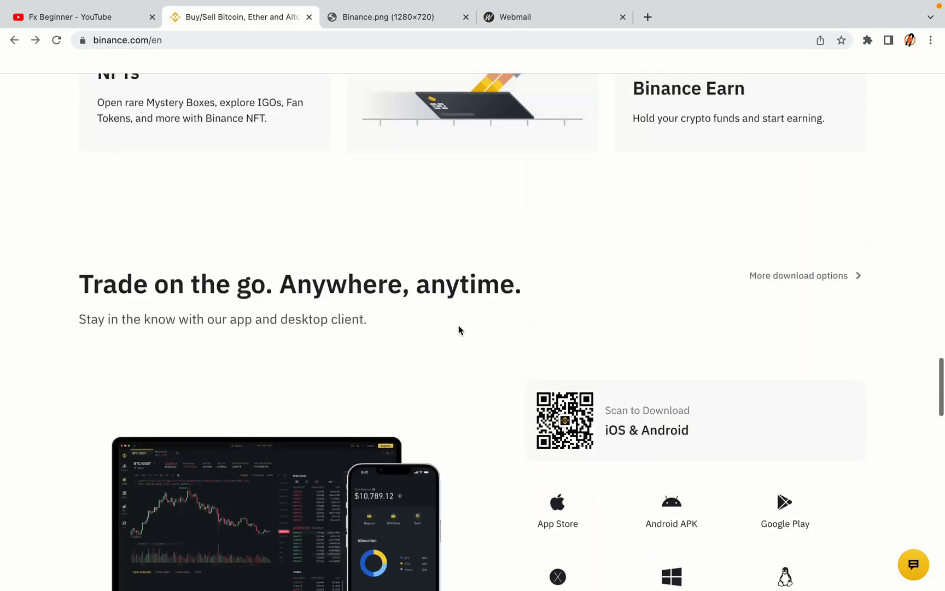
pyautogui.scroll(3)
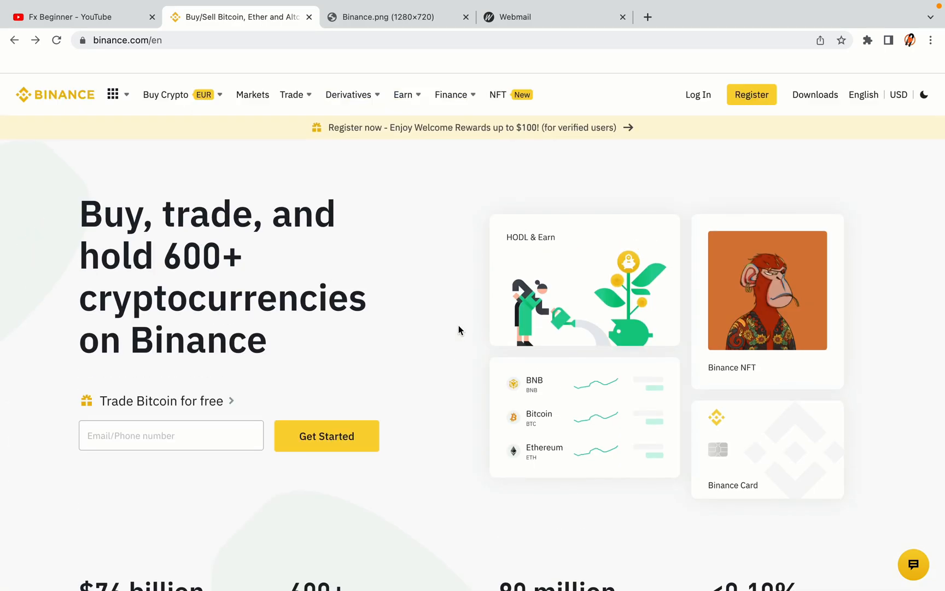
pyautogui.moveTo(430, 343)
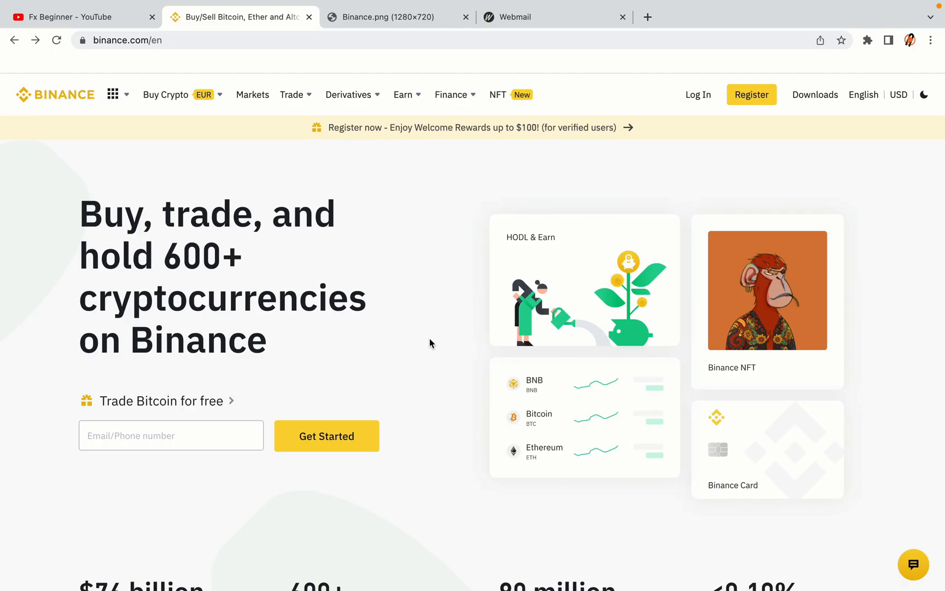
pyautogui.moveTo(373, 205)
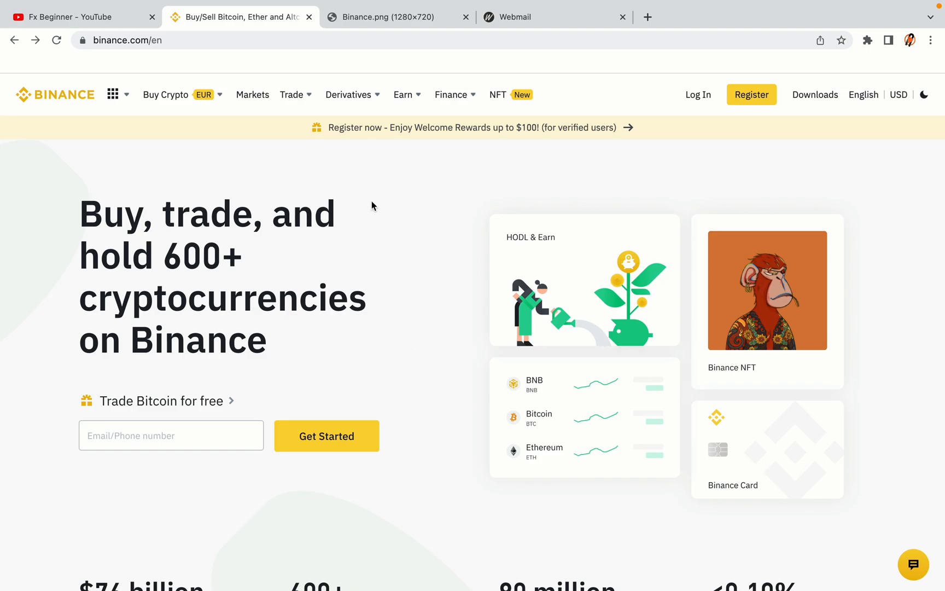
# - Switch to the Binance.png tab showing the Fx Beginner link to Binance
pyautogui.click(388, 17)
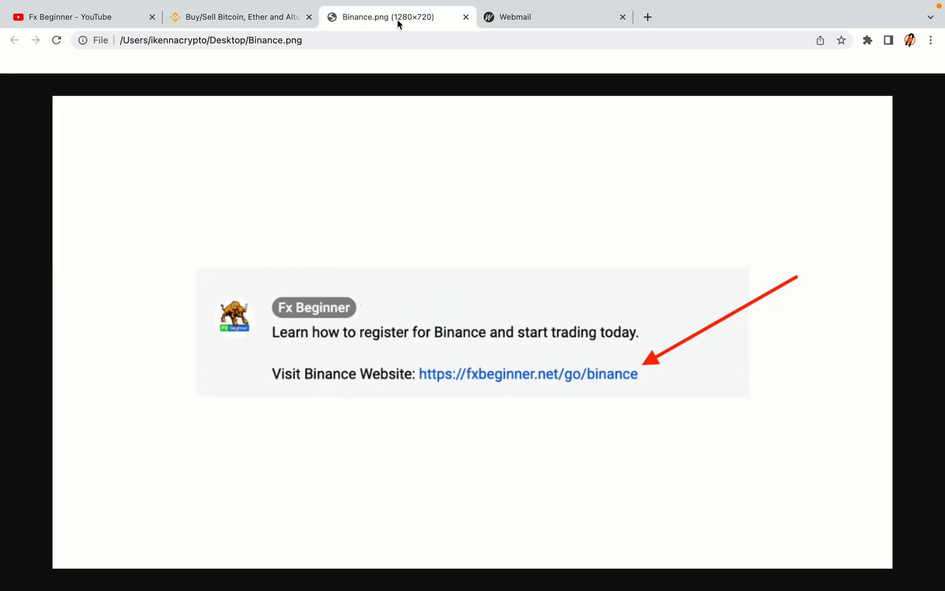
pyautogui.moveTo(419, 435)
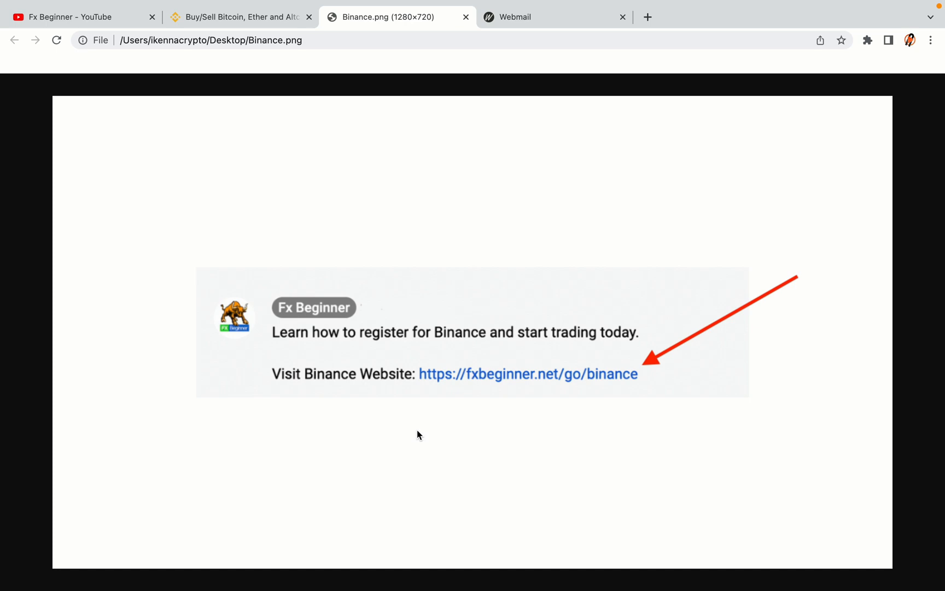
pyautogui.moveTo(505, 317)
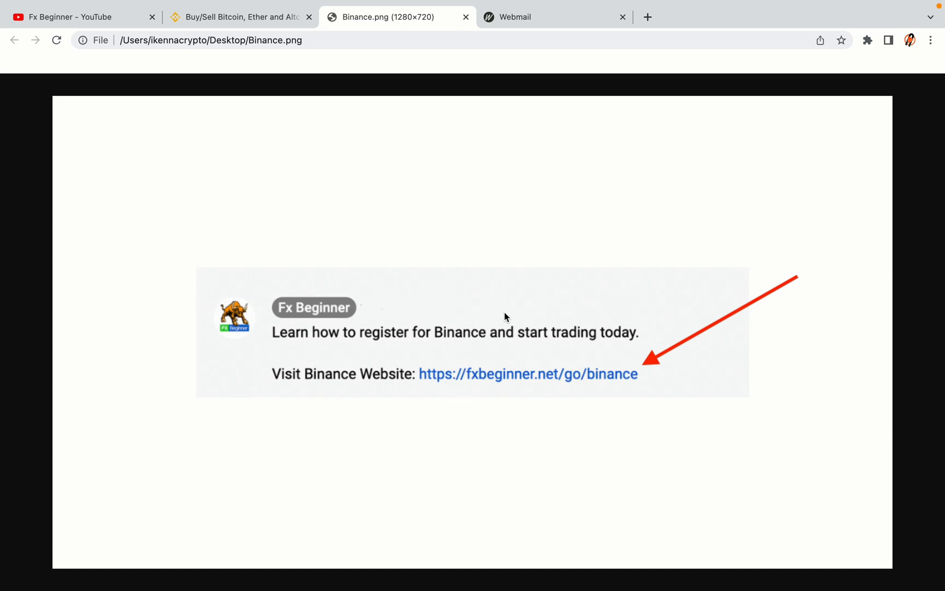
pyautogui.moveTo(662, 456)
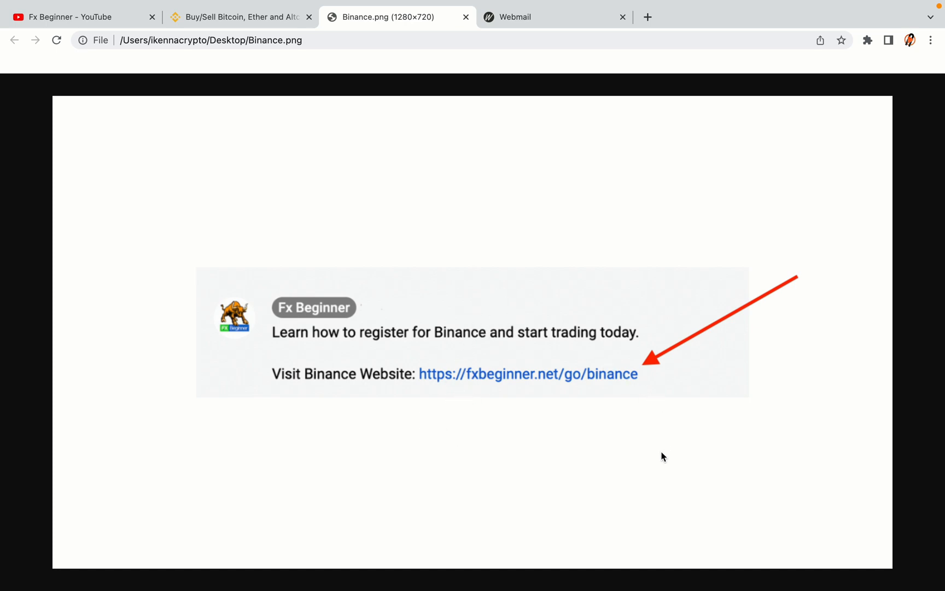
pyautogui.moveTo(631, 368)
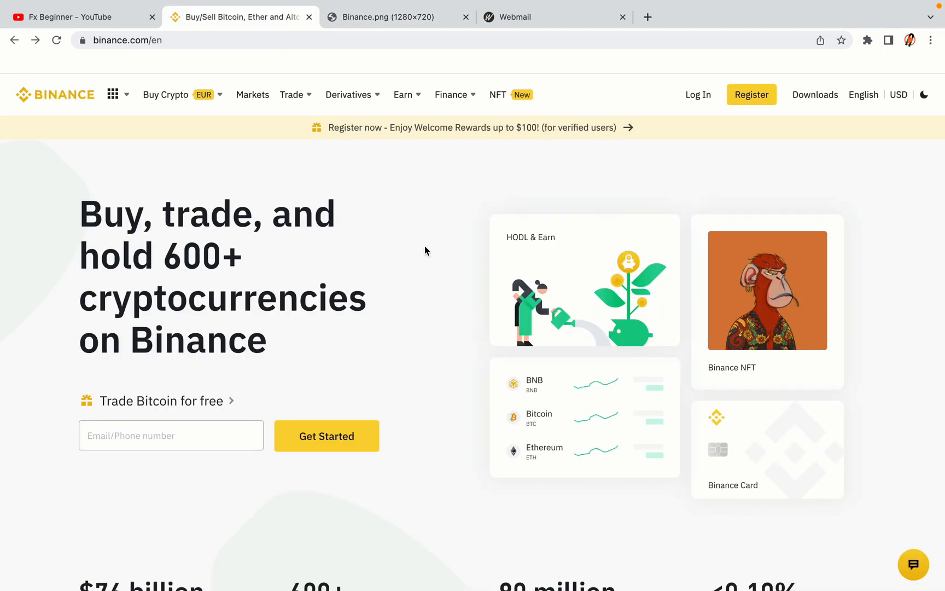
pyautogui.moveTo(728, 203)
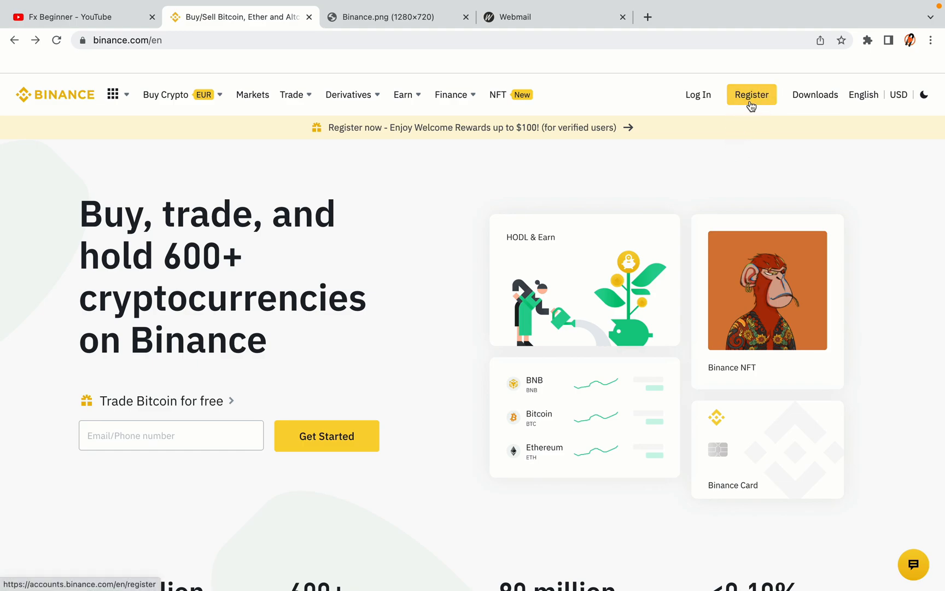
pyautogui.moveTo(756, 107)
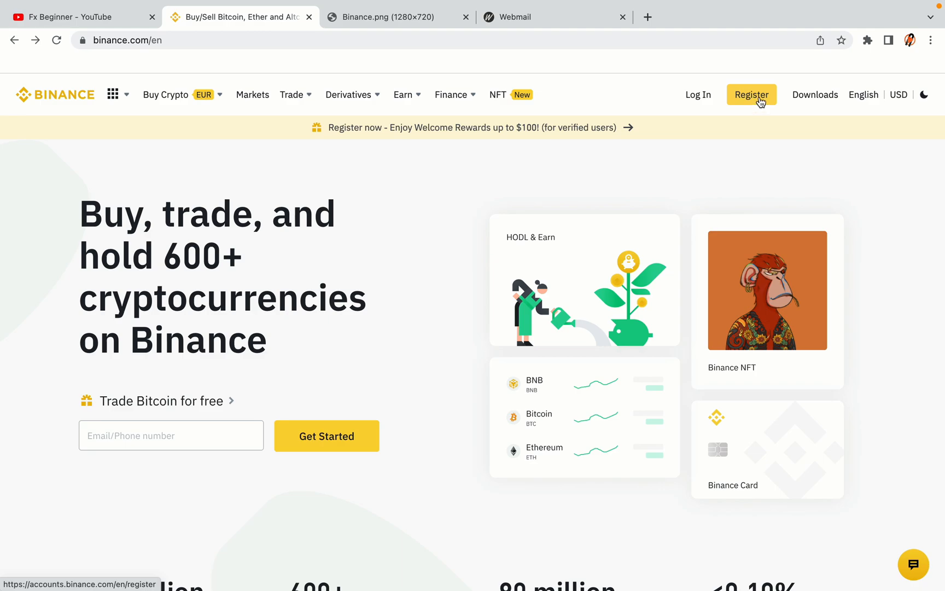
pyautogui.click(750, 94)
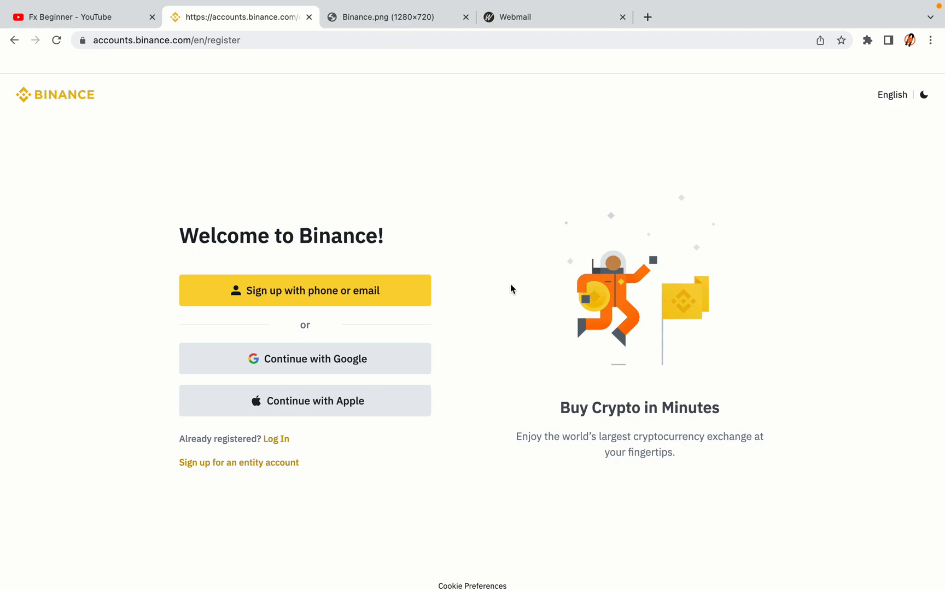
pyautogui.moveTo(361, 300)
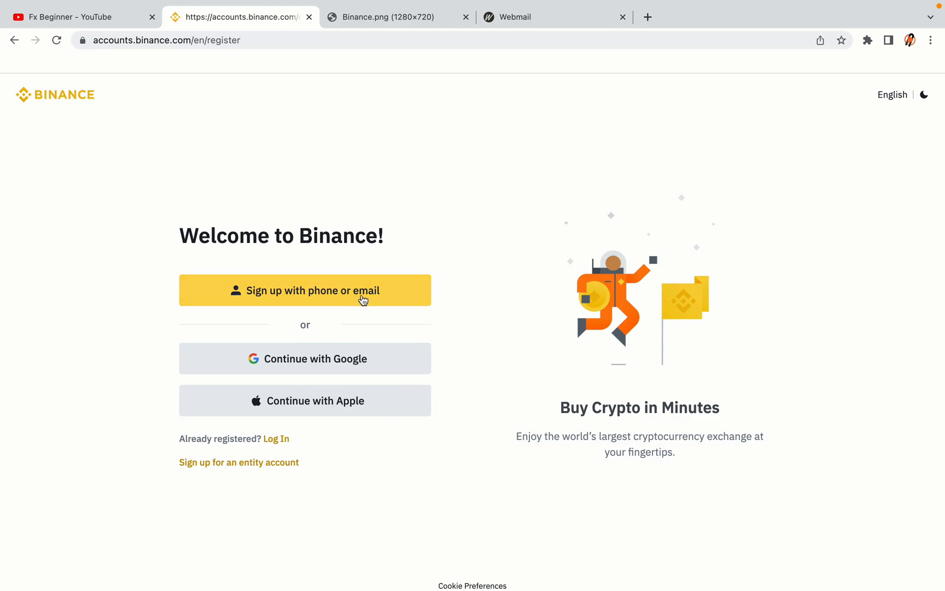
pyautogui.moveTo(466, 329)
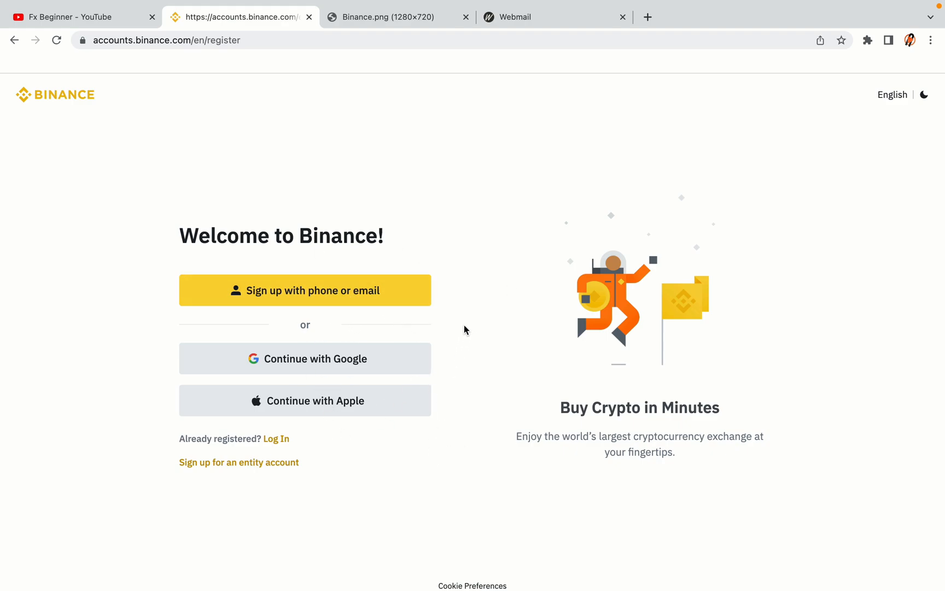
pyautogui.moveTo(436, 360)
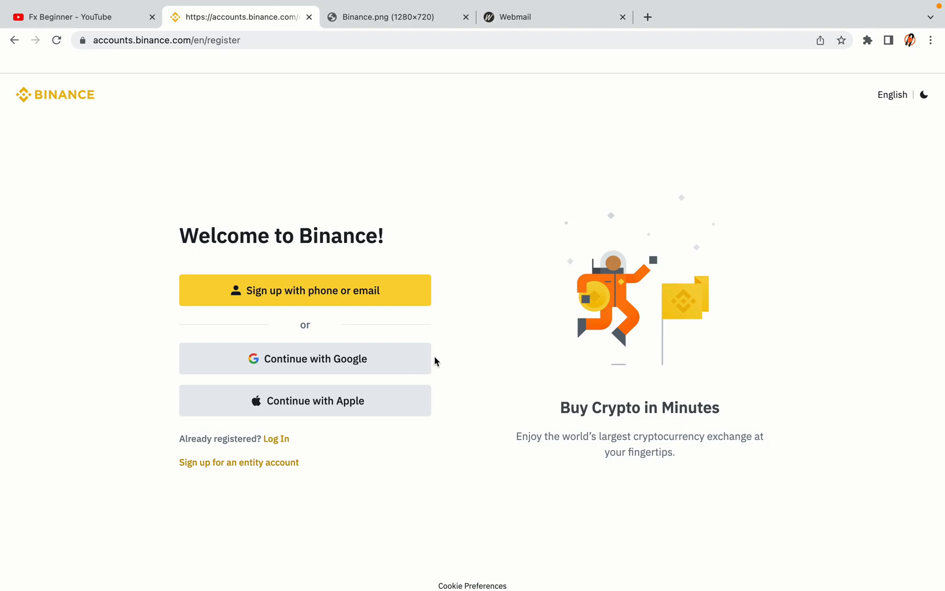
pyautogui.moveTo(440, 396)
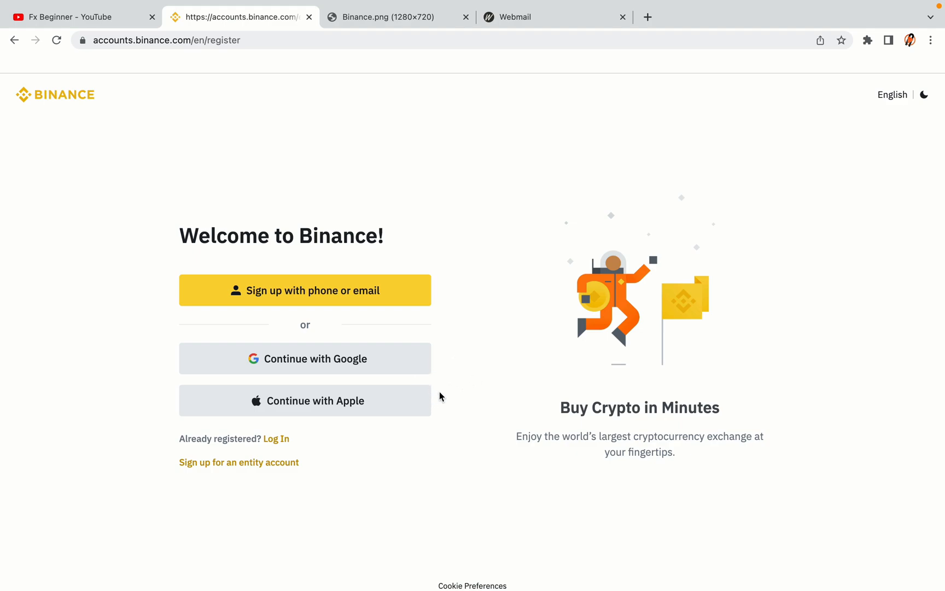
pyautogui.moveTo(466, 326)
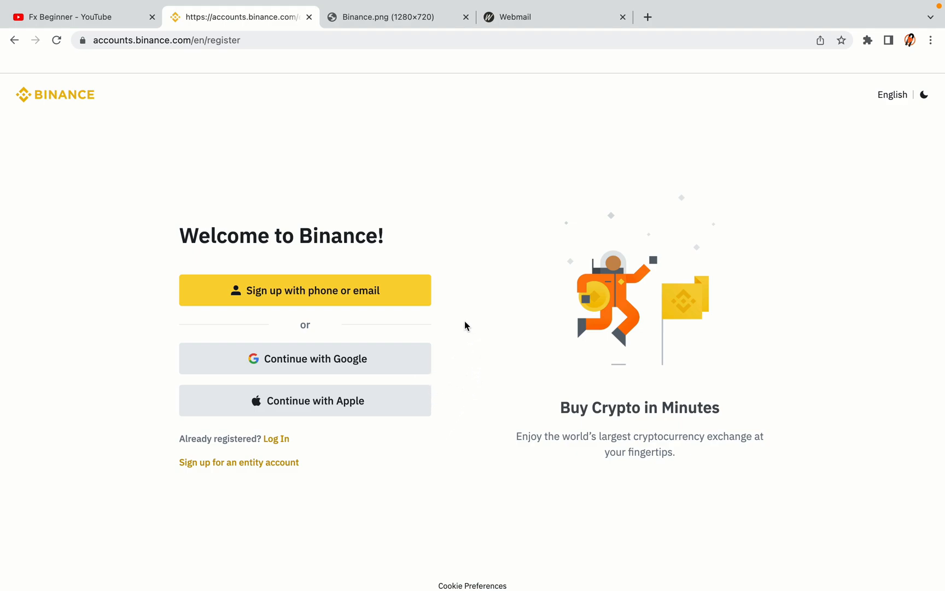
pyautogui.moveTo(391, 295)
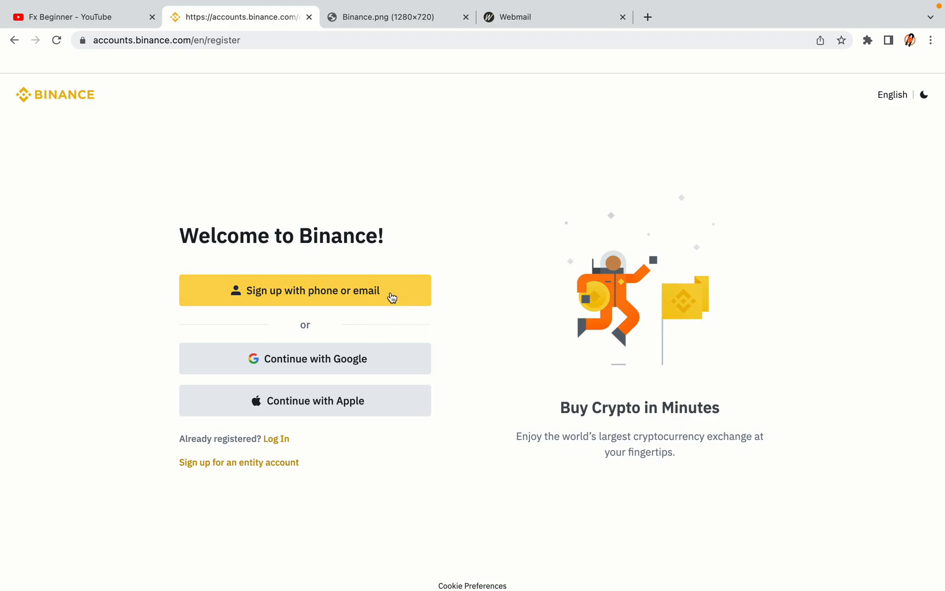
# - Choose 'Sign up with phone or email' to open the Create Personal Account form
pyautogui.click(304, 290)
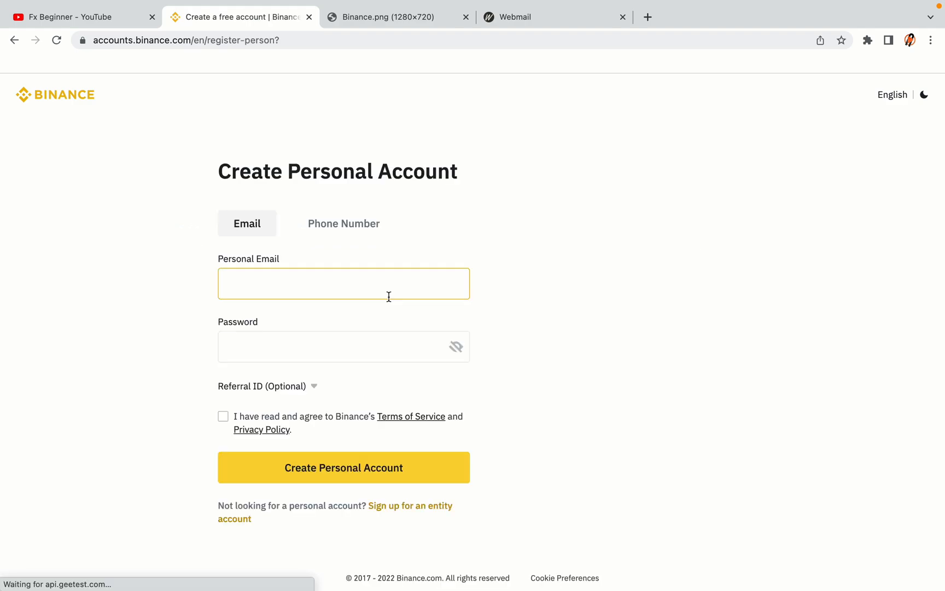
pyautogui.moveTo(580, 335)
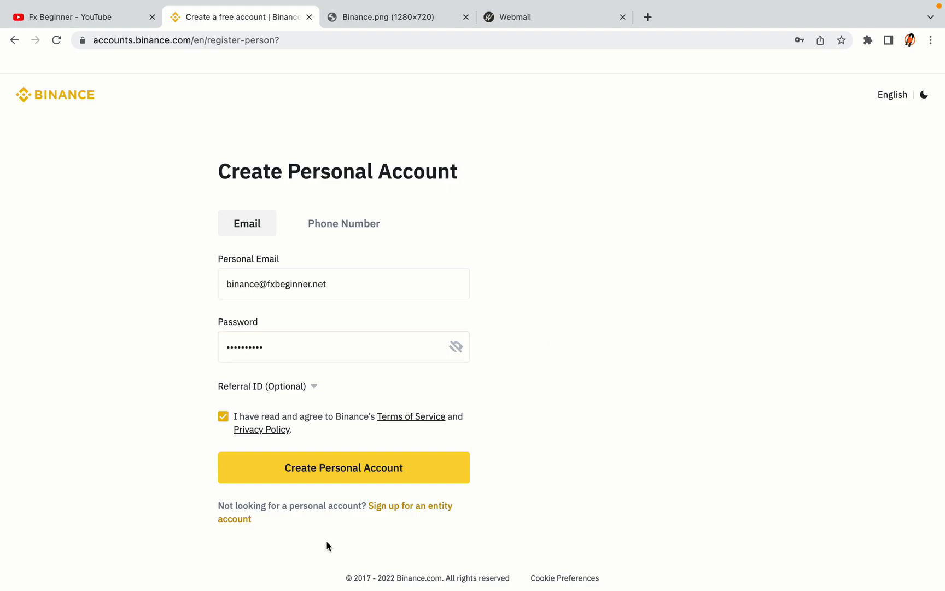
pyautogui.moveTo(334, 480)
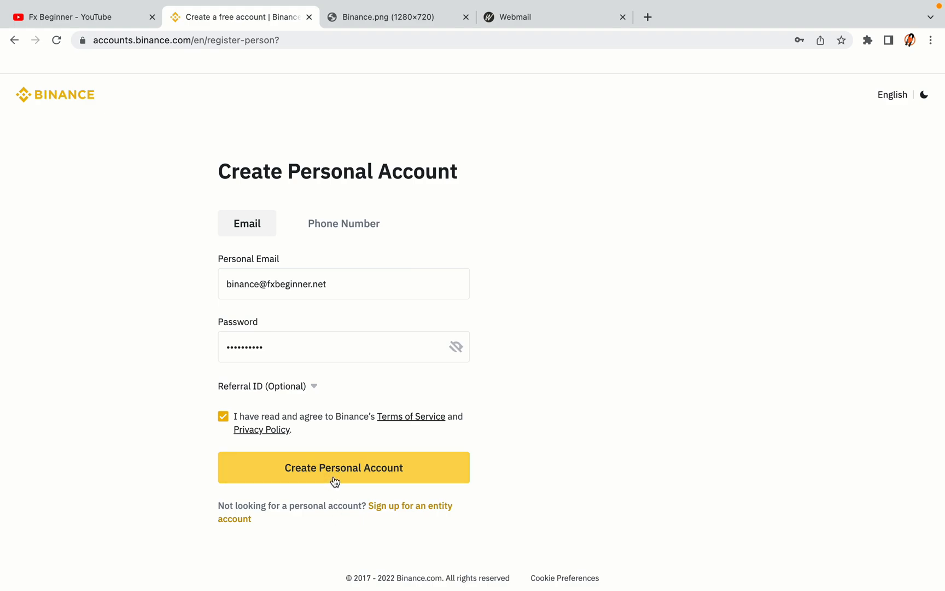
pyautogui.moveTo(358, 516)
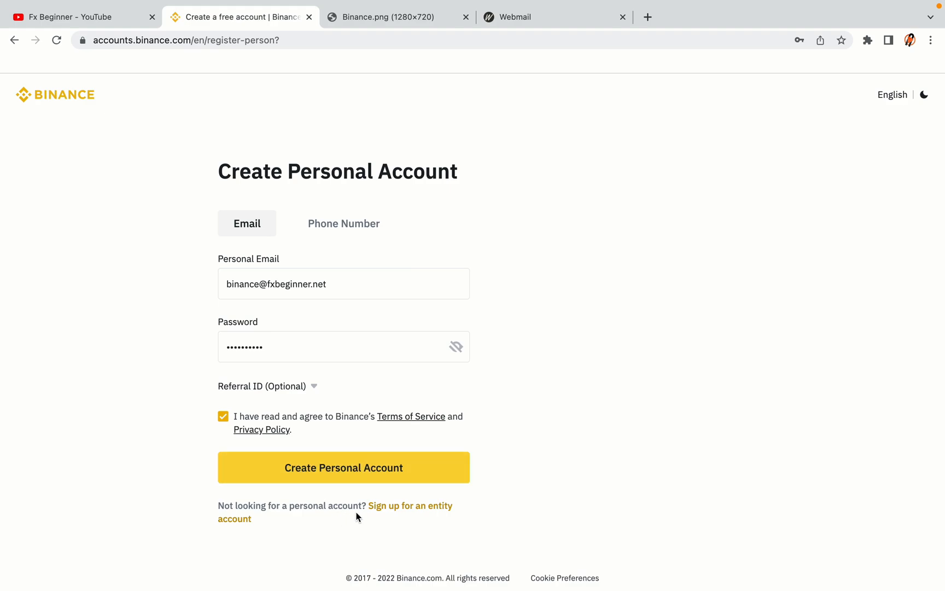
pyautogui.moveTo(361, 473)
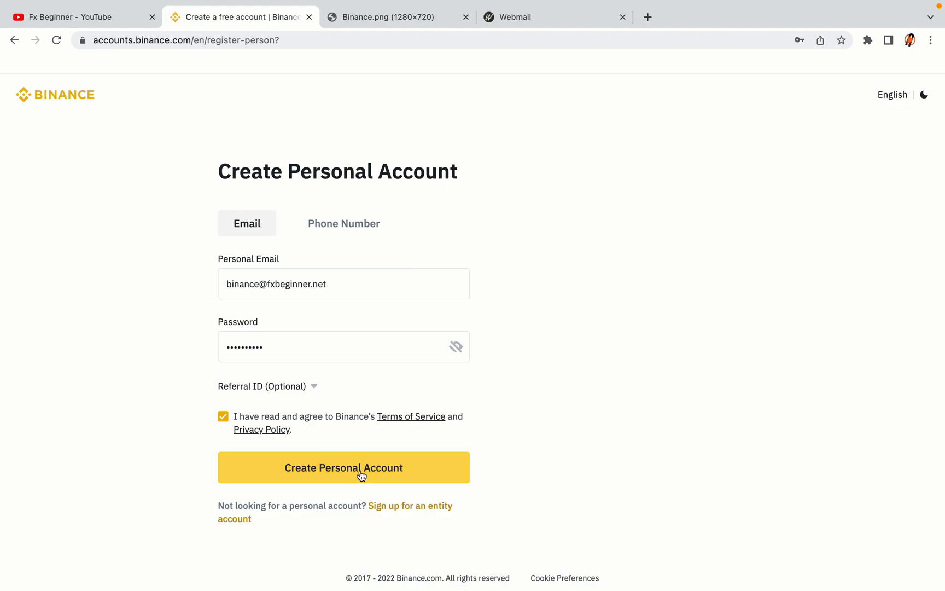
# - Submit the Create Personal Account form to reach the six-digit Email Verification page
pyautogui.click(343, 467)
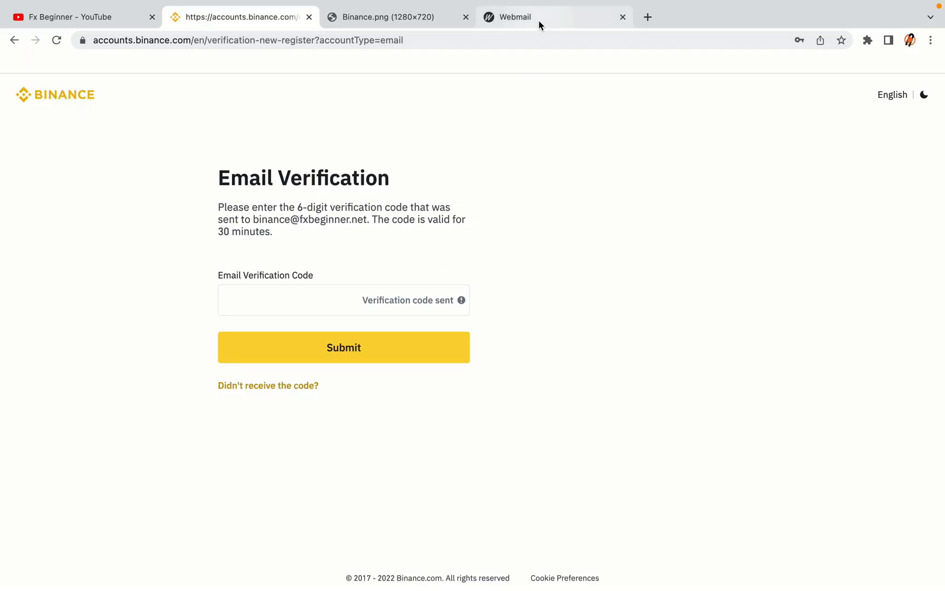
pyautogui.click(515, 16)
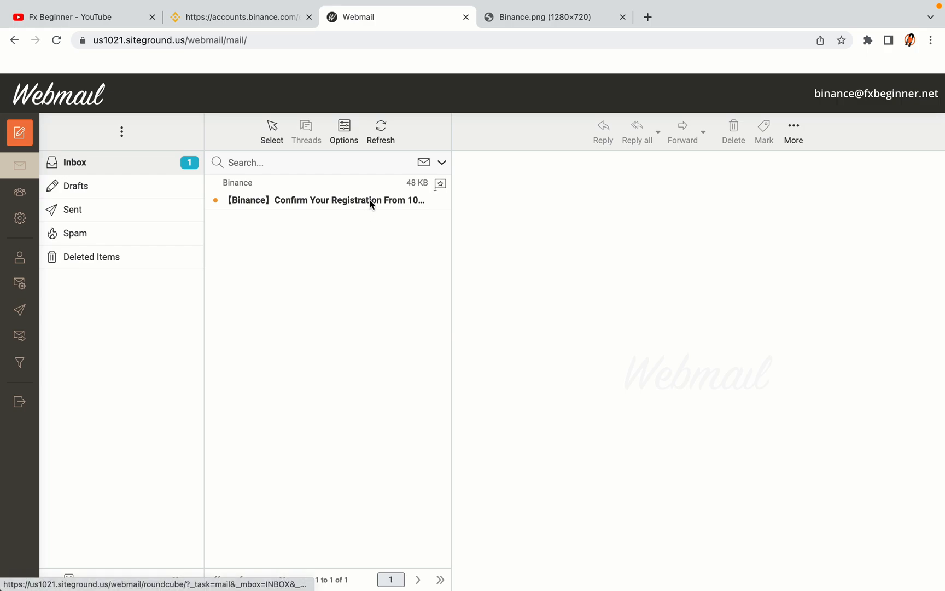
pyautogui.moveTo(326, 193)
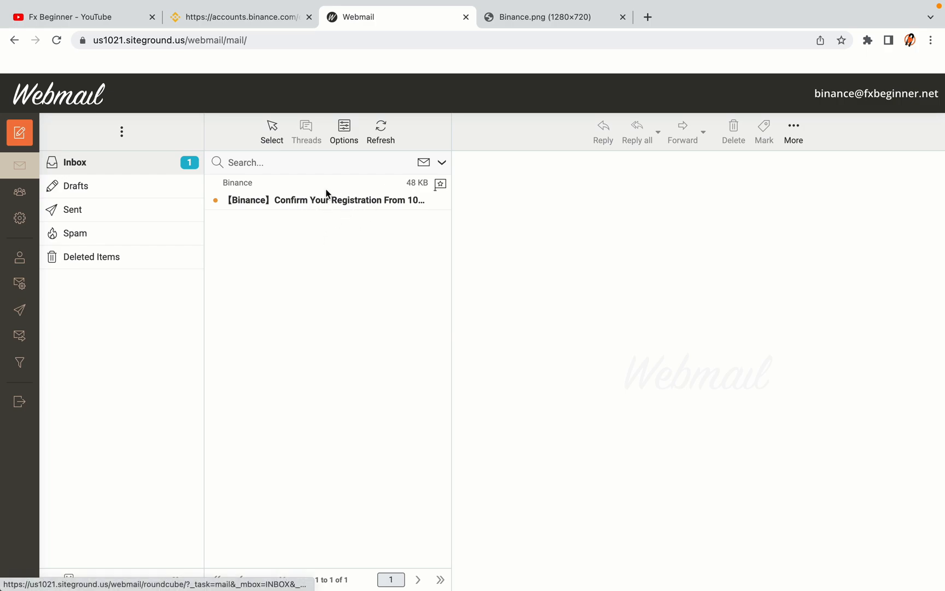
pyautogui.click(325, 200)
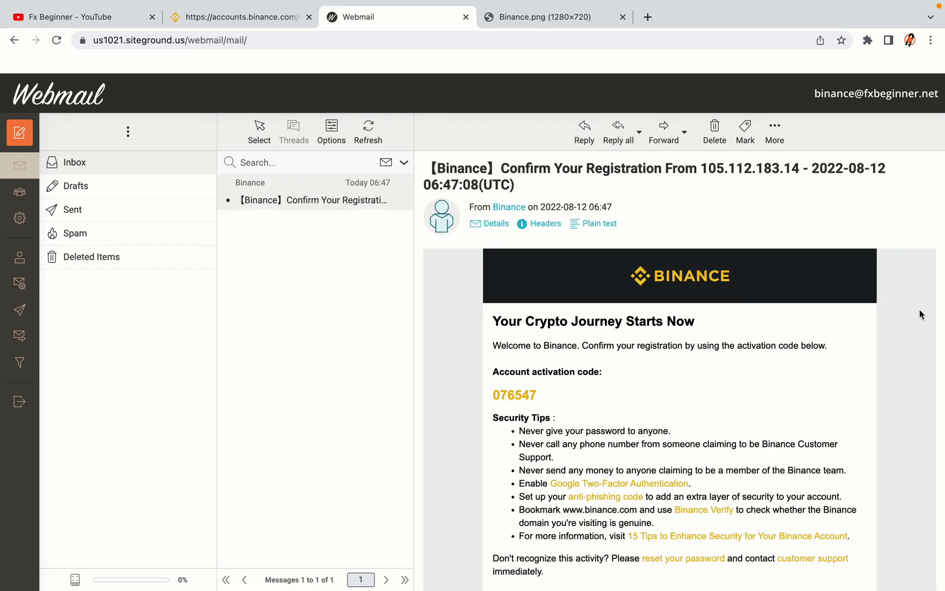
pyautogui.moveTo(710, 315)
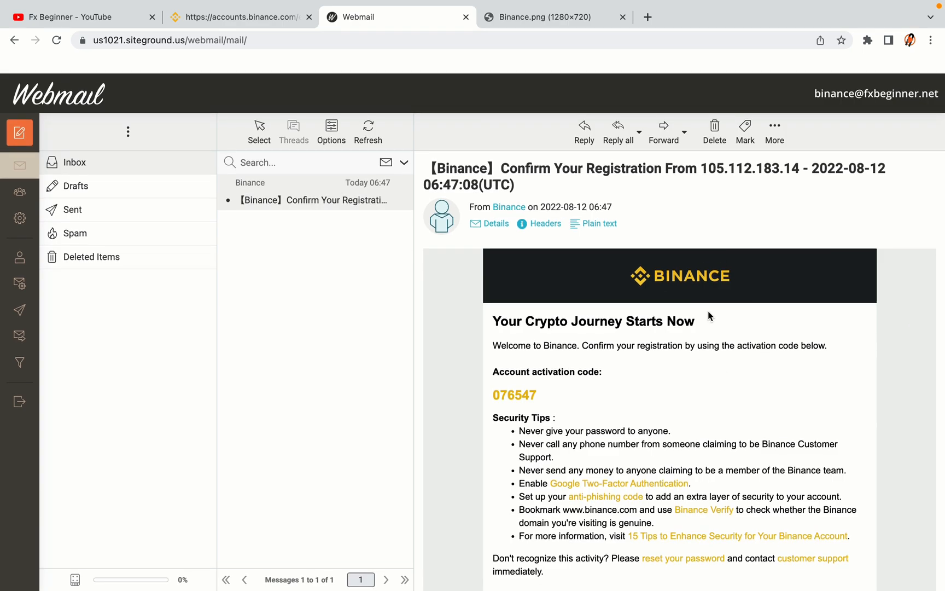
pyautogui.scroll(-3)
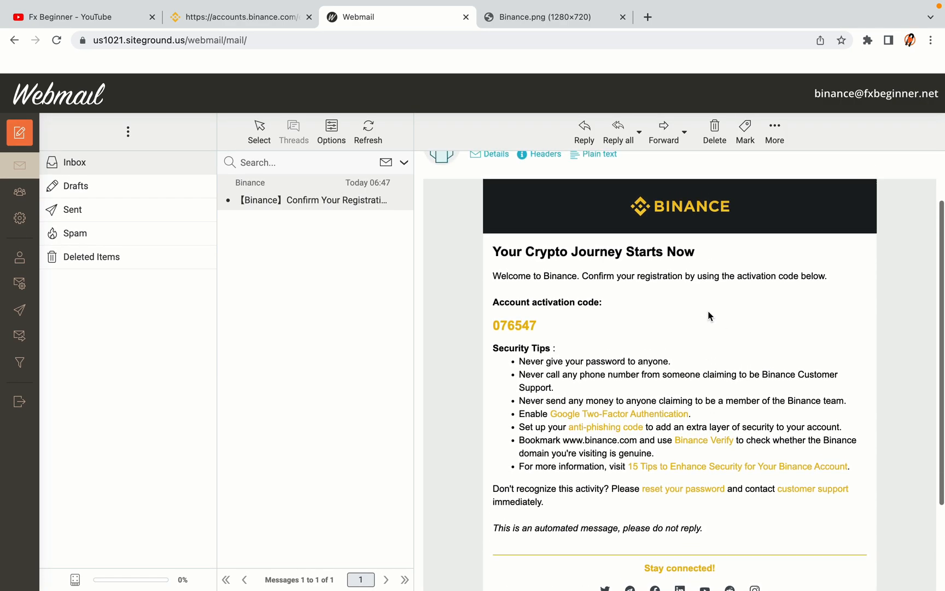
pyautogui.moveTo(510, 338)
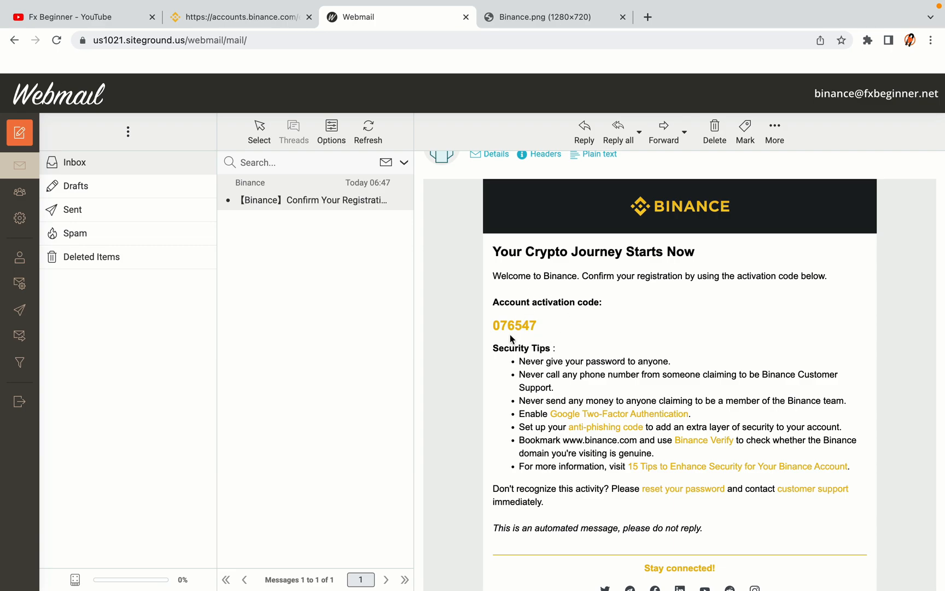
pyautogui.doubleClick(514, 325)
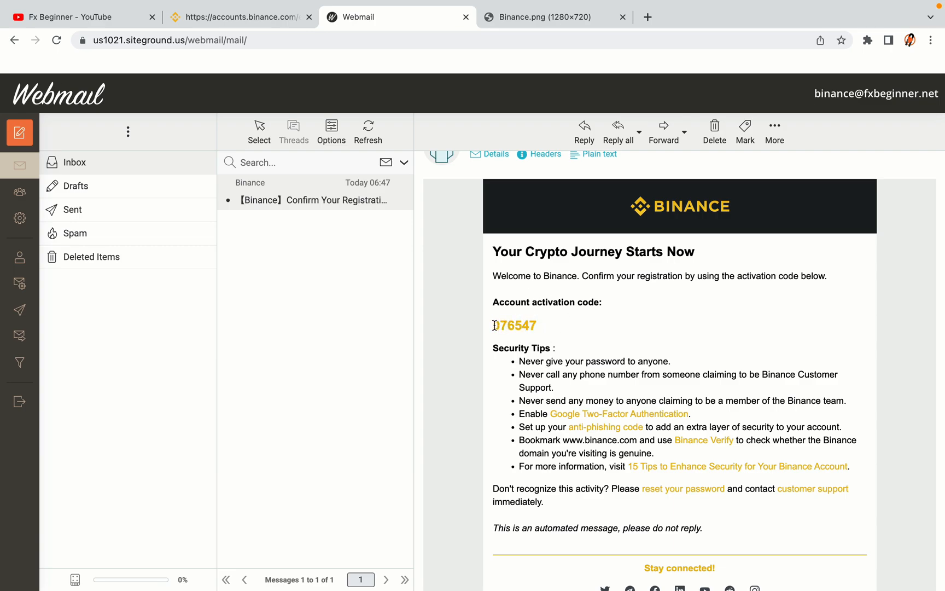
pyautogui.rightClick(514, 325)
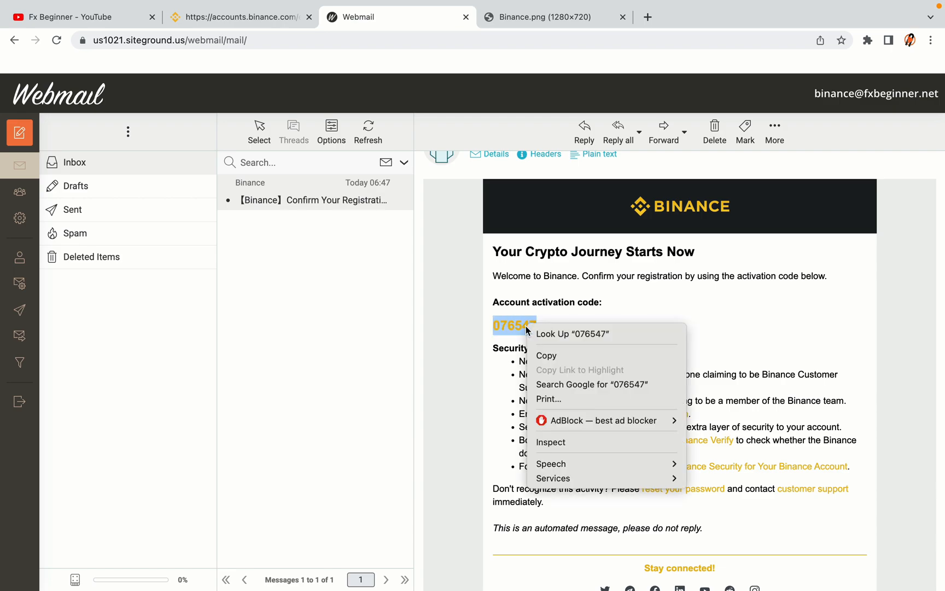
pyautogui.click(390, 140)
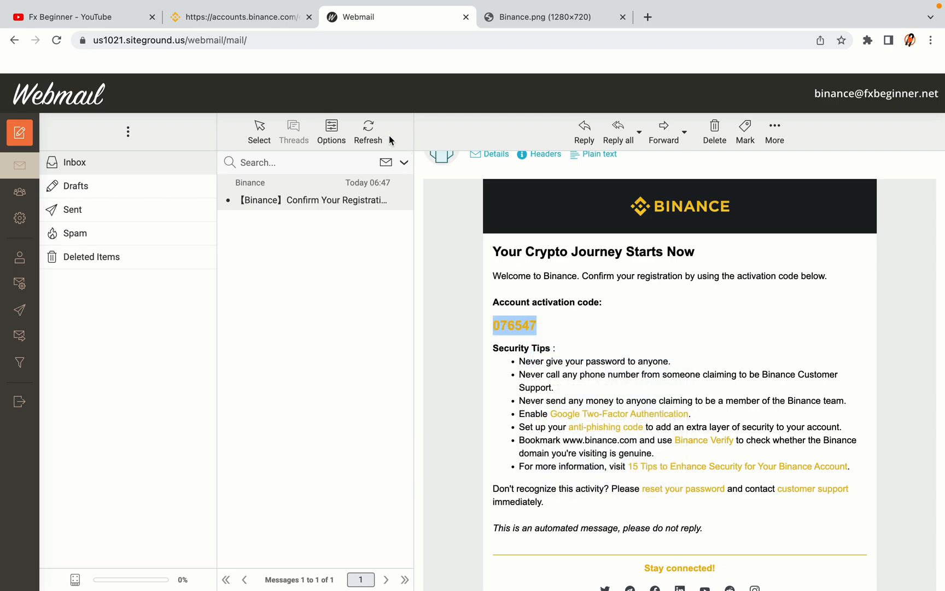
pyautogui.click(239, 17)
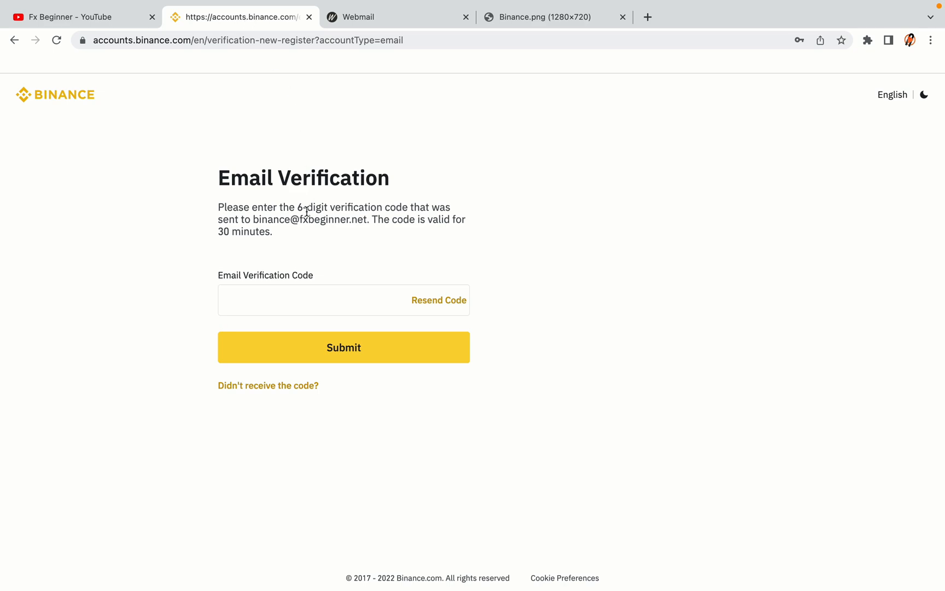
pyautogui.click(313, 300)
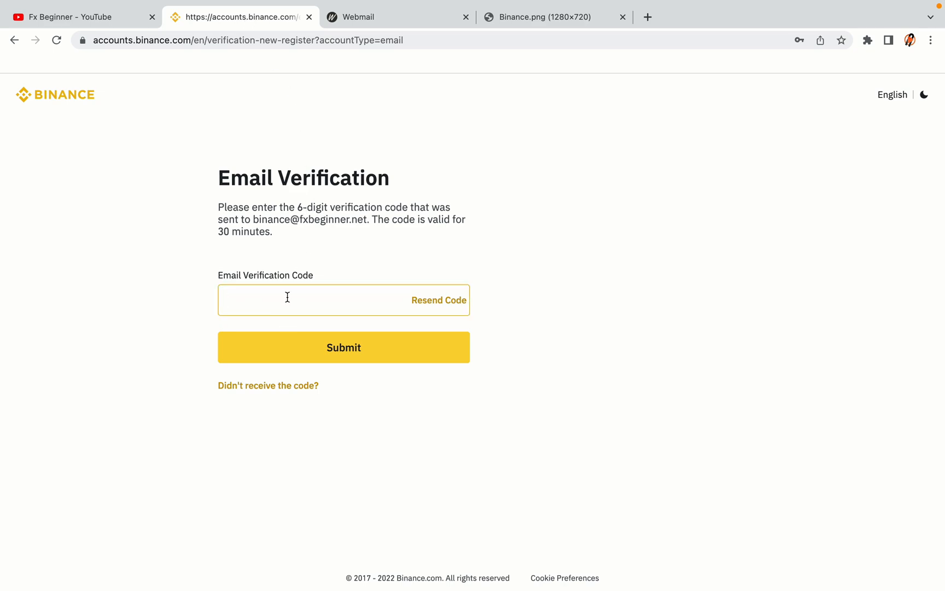
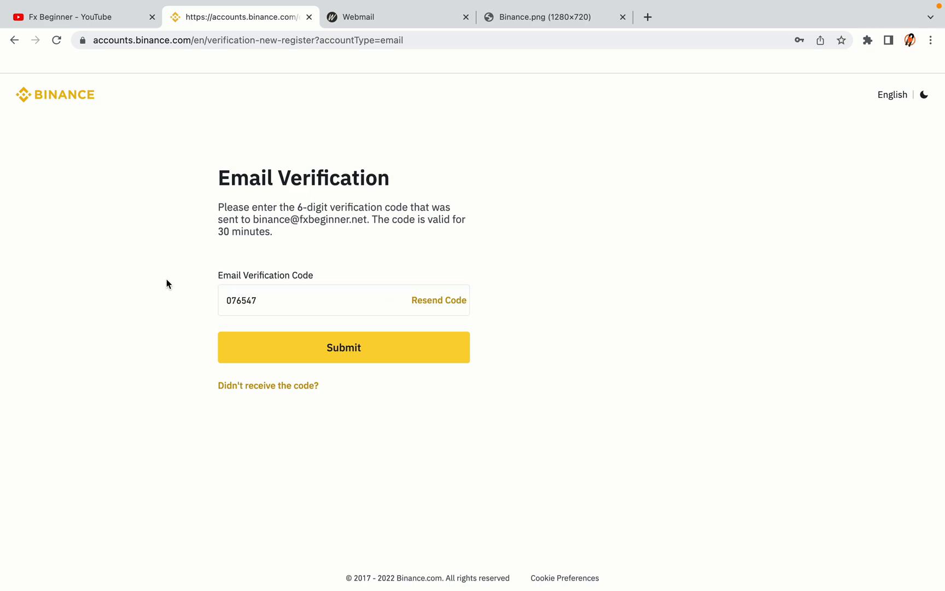
pyautogui.moveTo(341, 200)
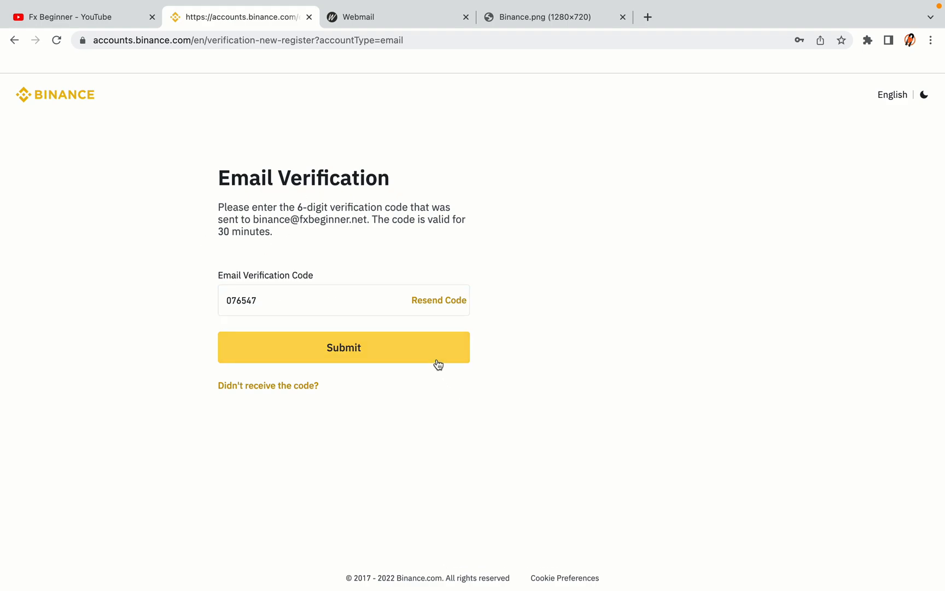
pyautogui.moveTo(436, 359)
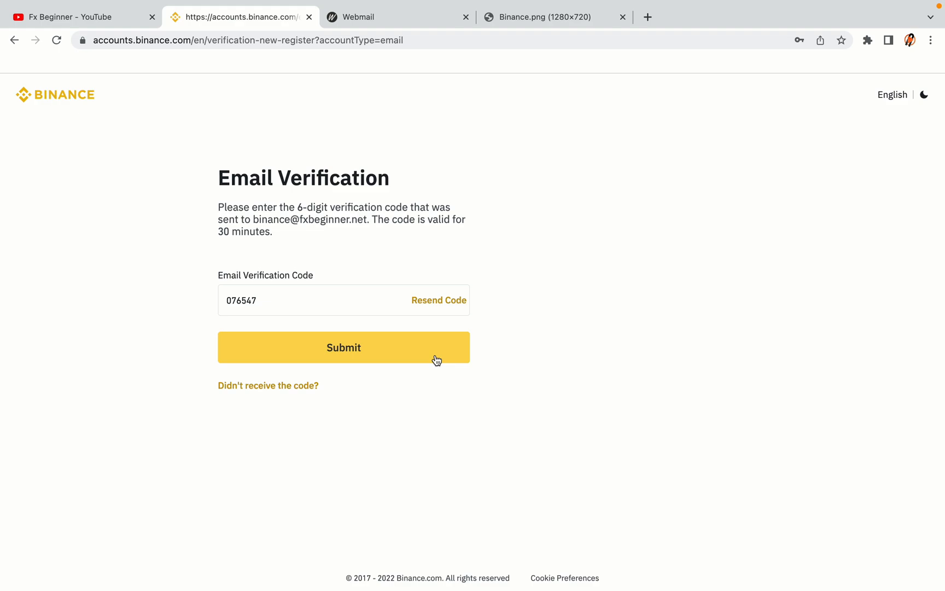
pyautogui.click(343, 348)
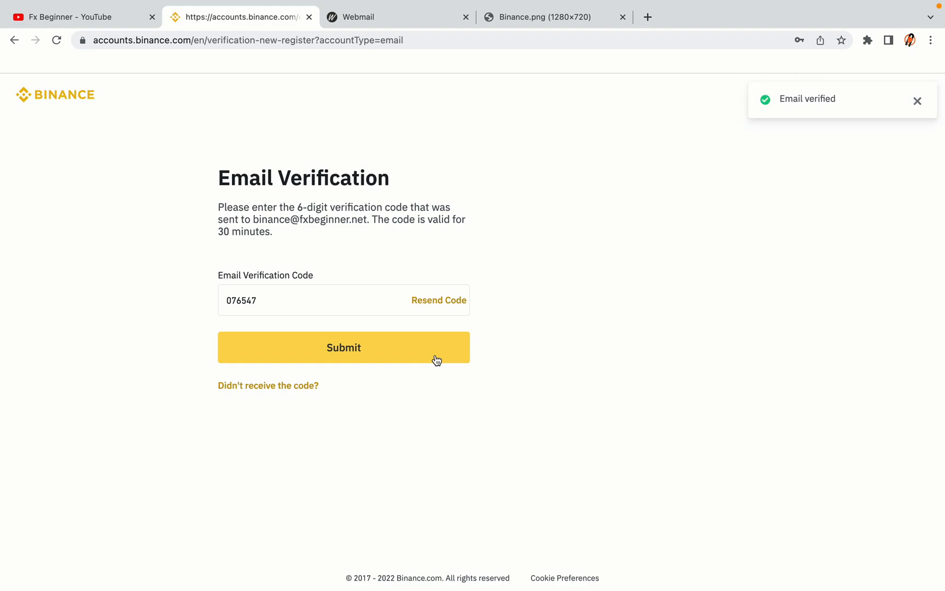
pyautogui.click(343, 347)
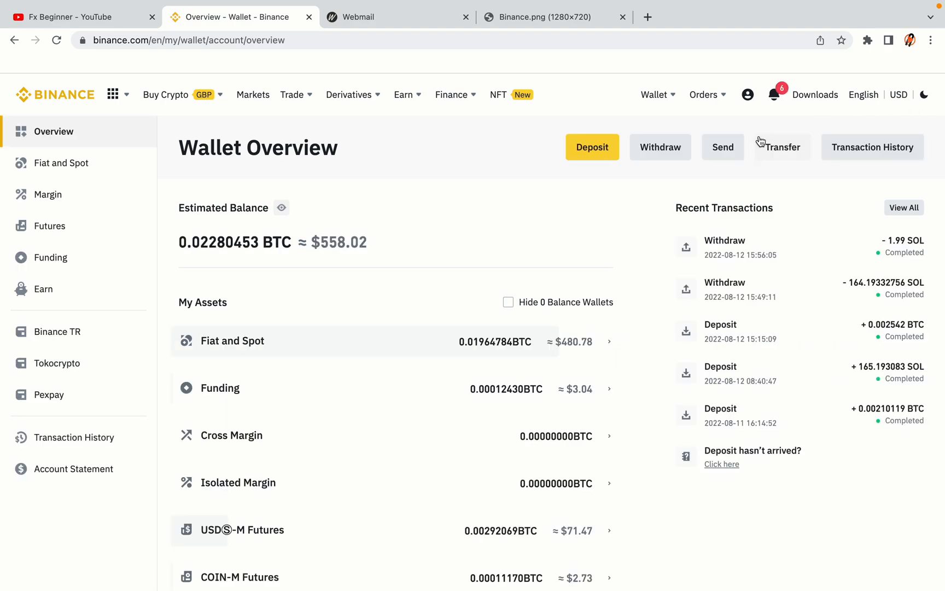
pyautogui.moveTo(564, 211)
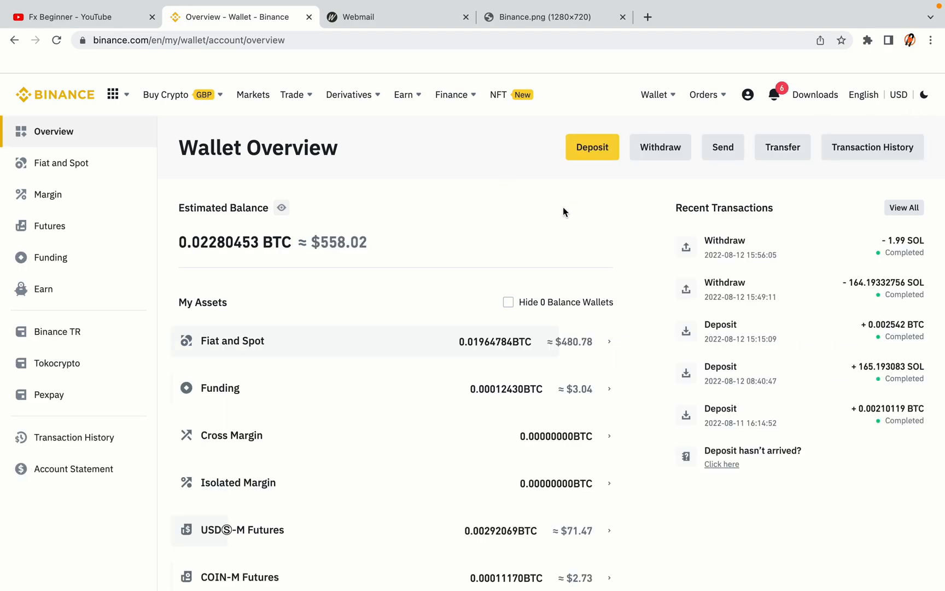
pyautogui.moveTo(583, 257)
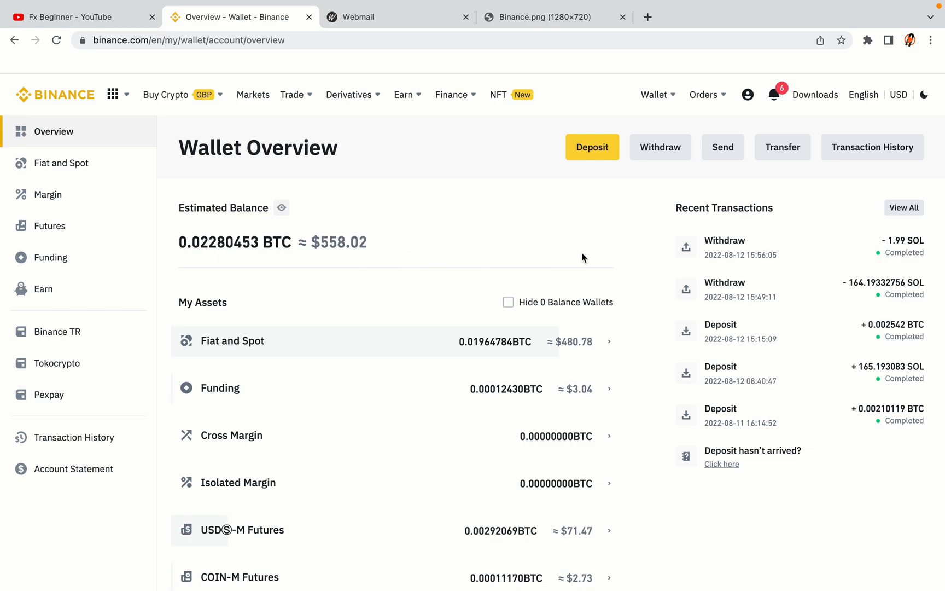
# - Scroll through the Wallet Overview's My Assets list and back to the top
pyautogui.scroll(-3)
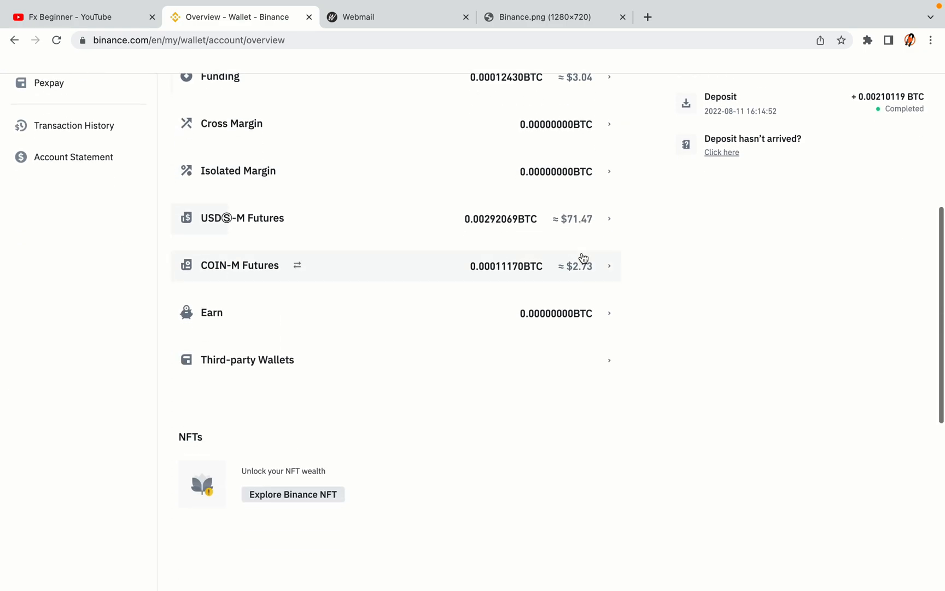
pyautogui.scroll(3)
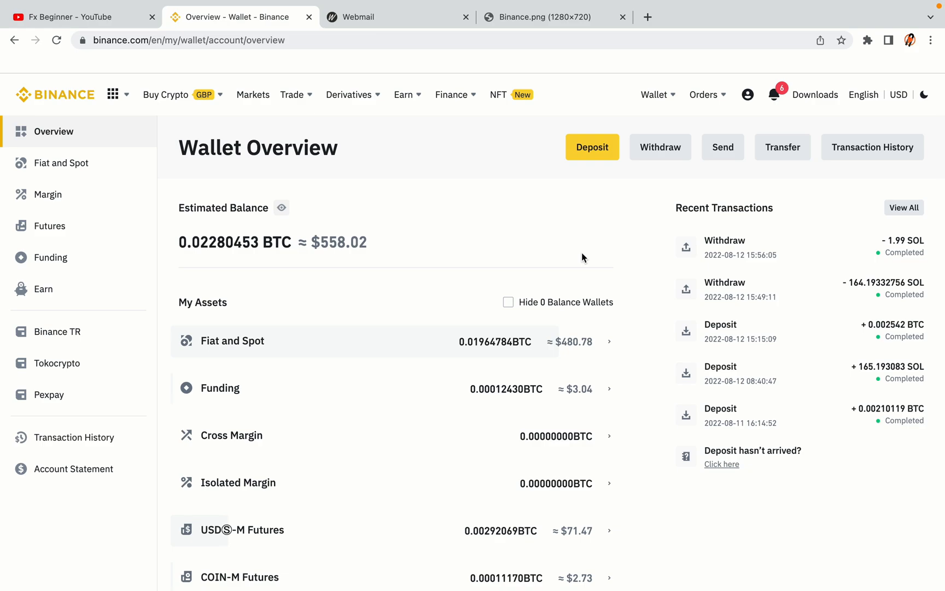
pyautogui.moveTo(449, 189)
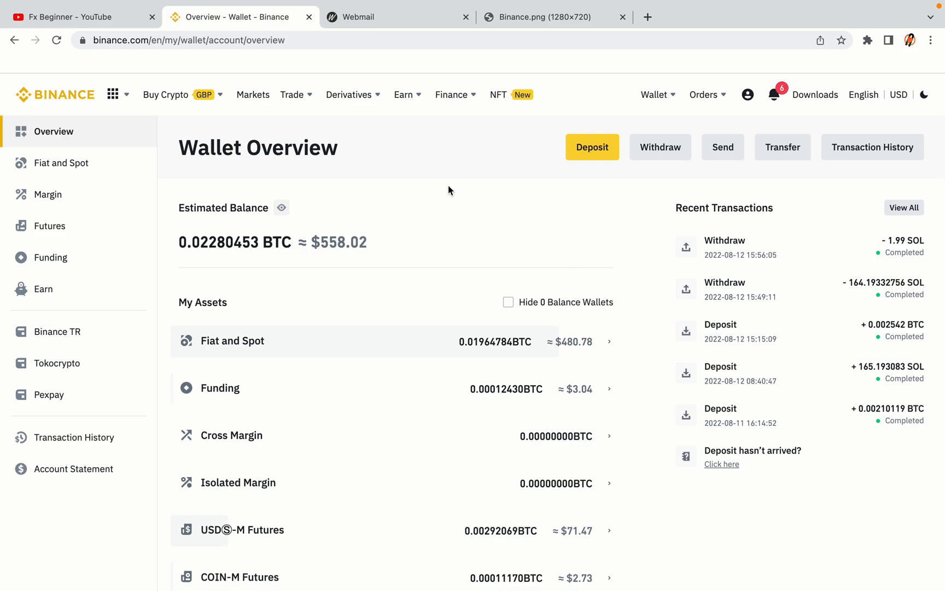
# - Open the Buy Crypto menu listing card, P2P, cash balance and third-party payments
pyautogui.click(166, 94)
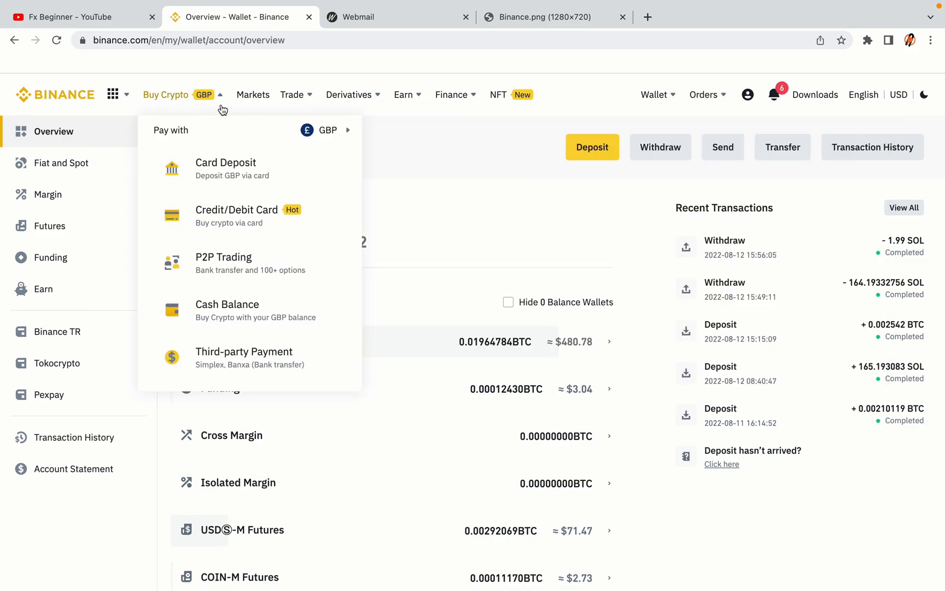
pyautogui.moveTo(241, 167)
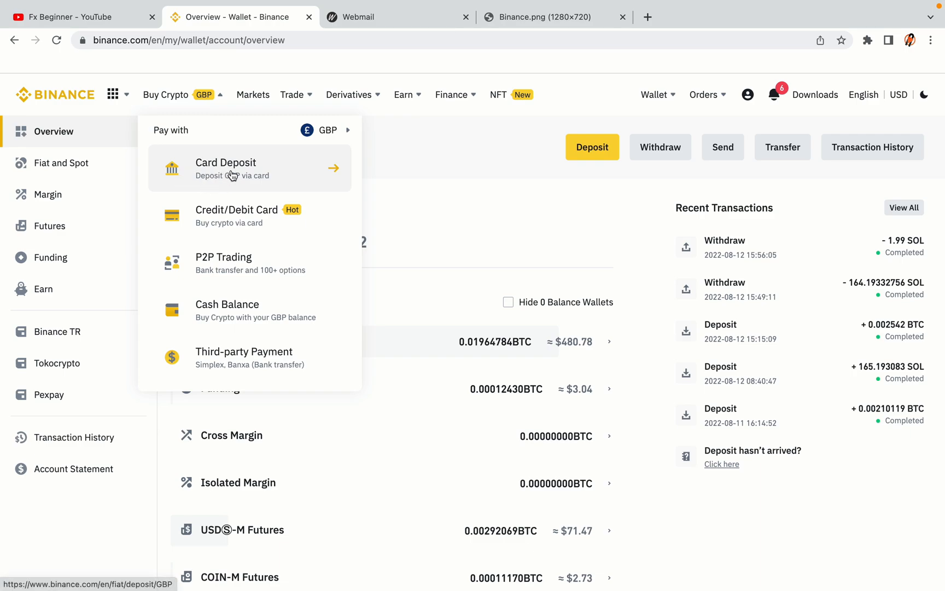
pyautogui.moveTo(215, 234)
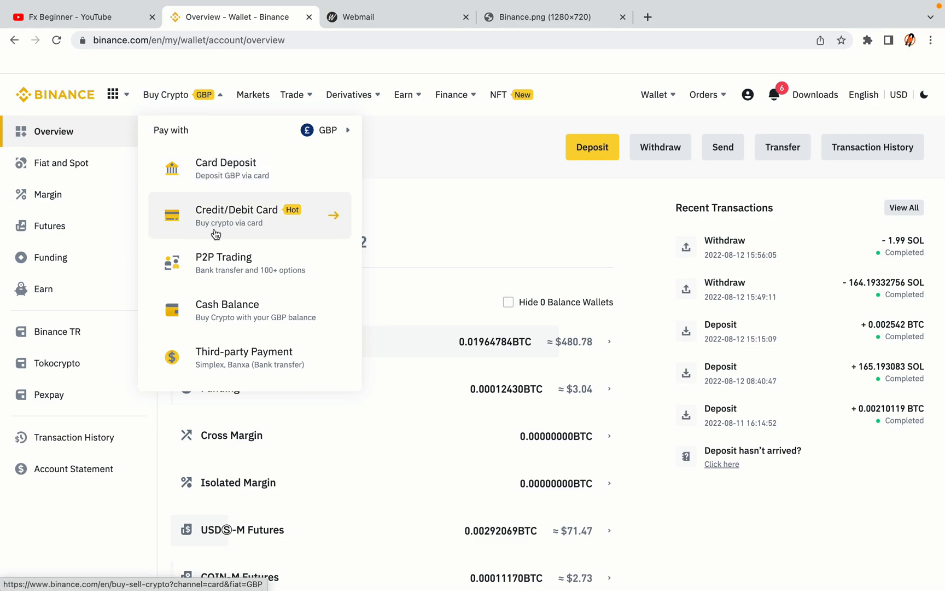
pyautogui.moveTo(241, 217)
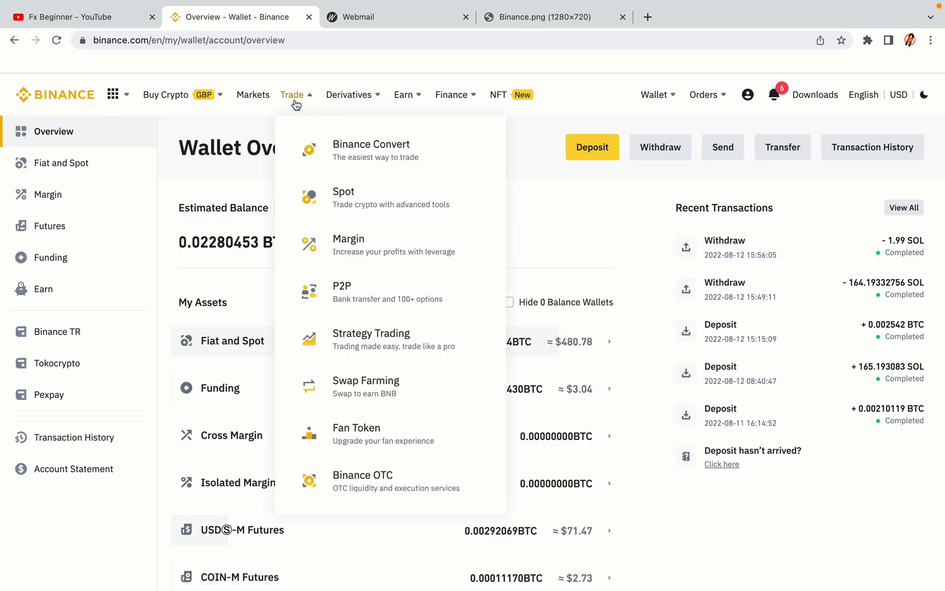
pyautogui.moveTo(346, 197)
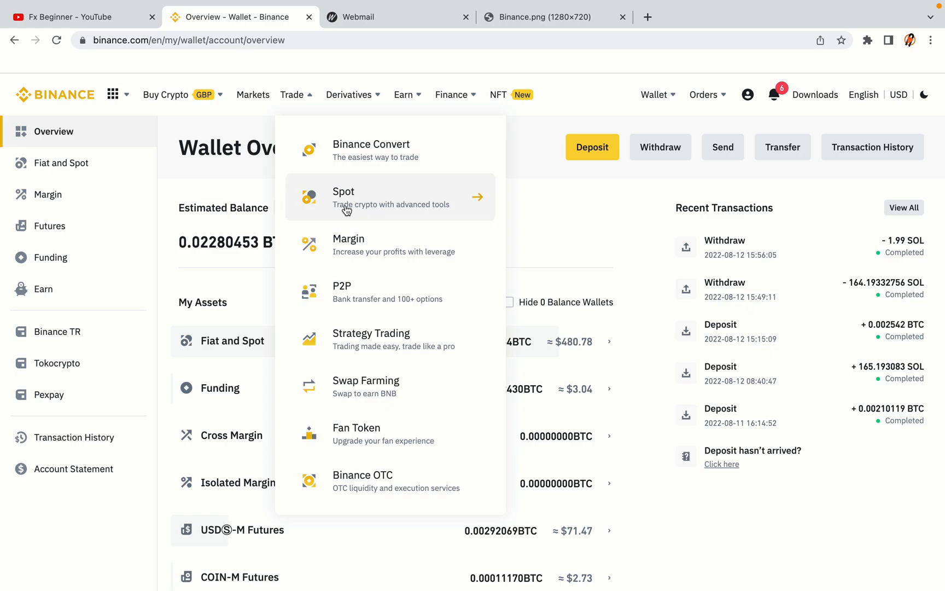